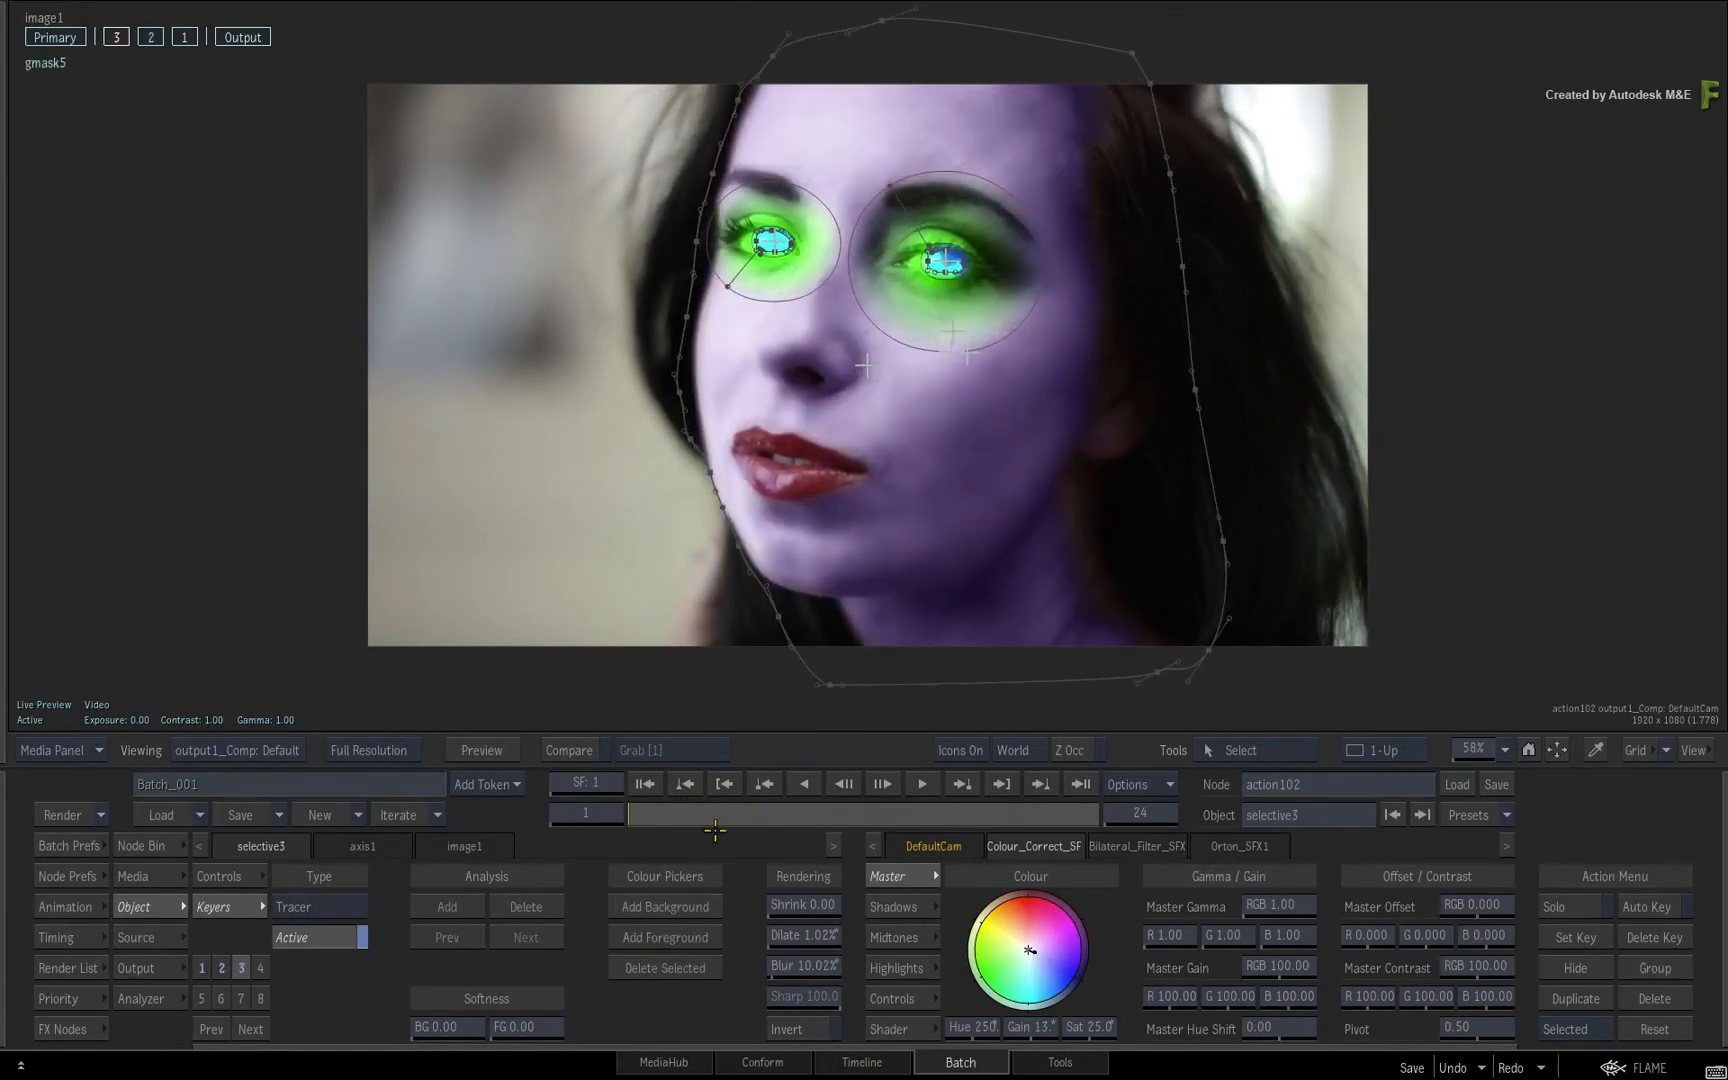
- Duplicate selective3 into a new selective4 that uses mask gmask6
{"action": "left_click", "coordinate": [921, 783]}
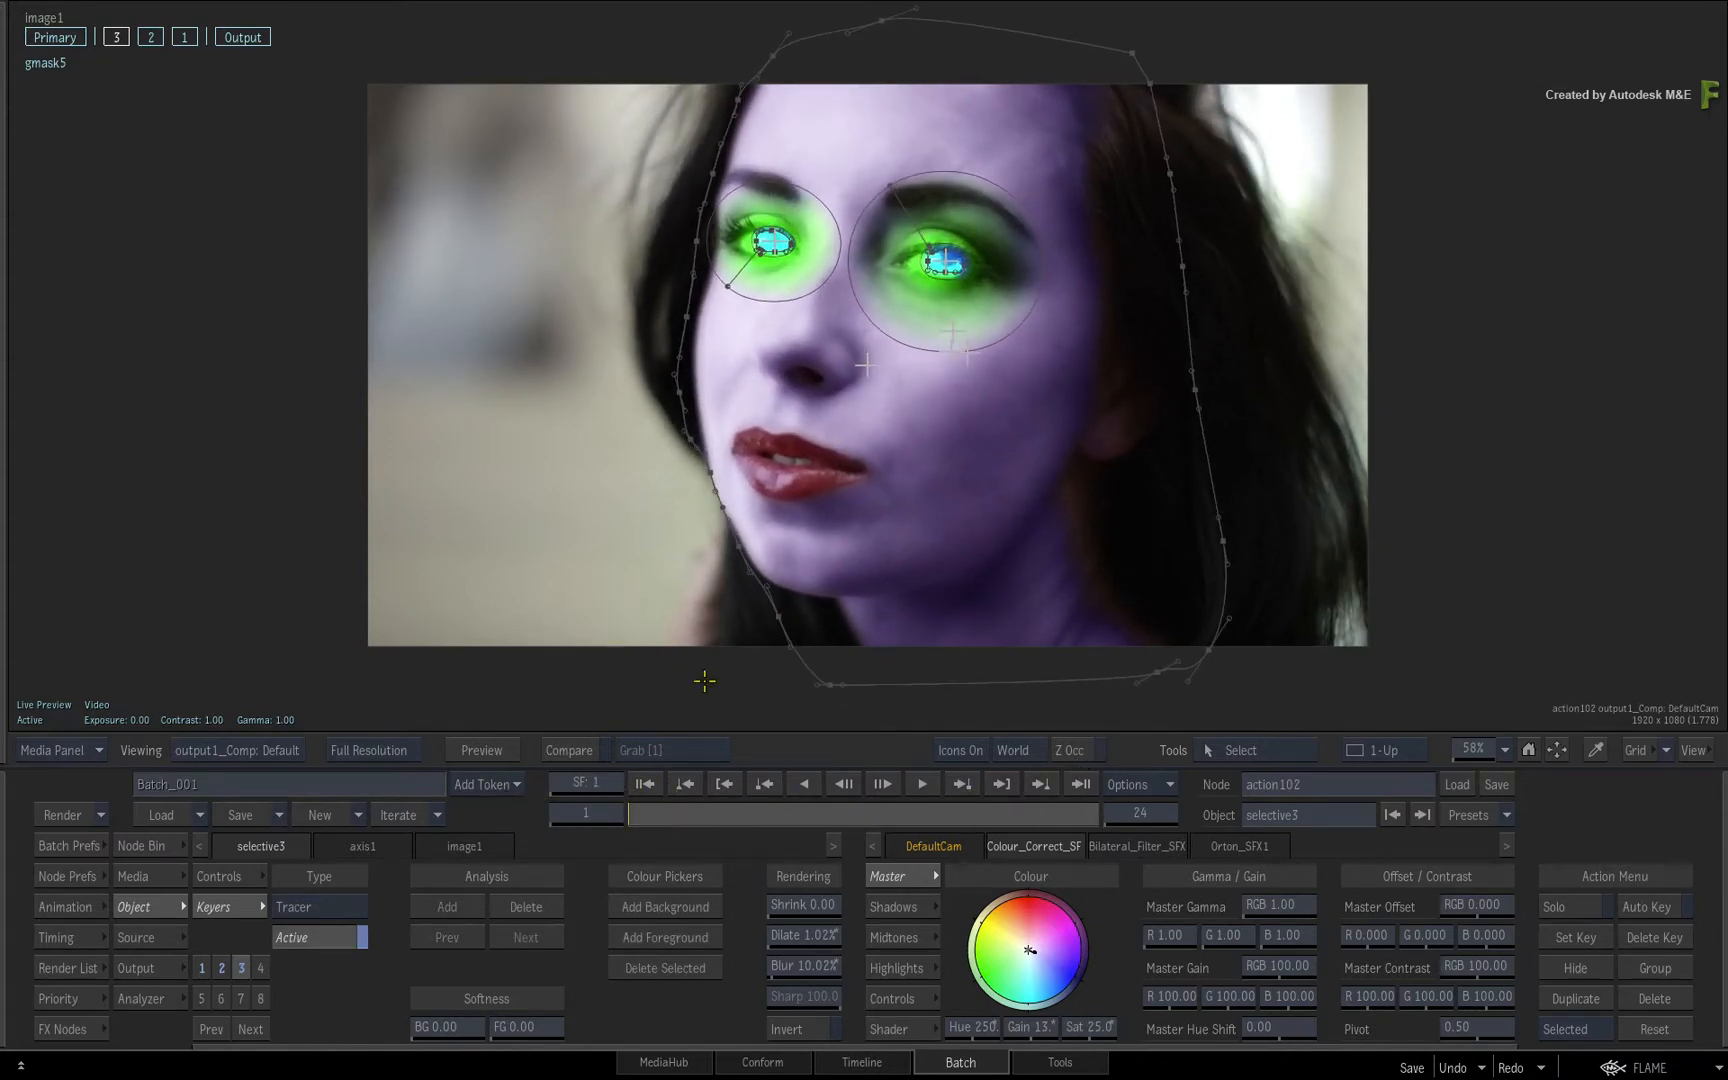
{"action": "mouse_move", "coordinate": [712, 692]}
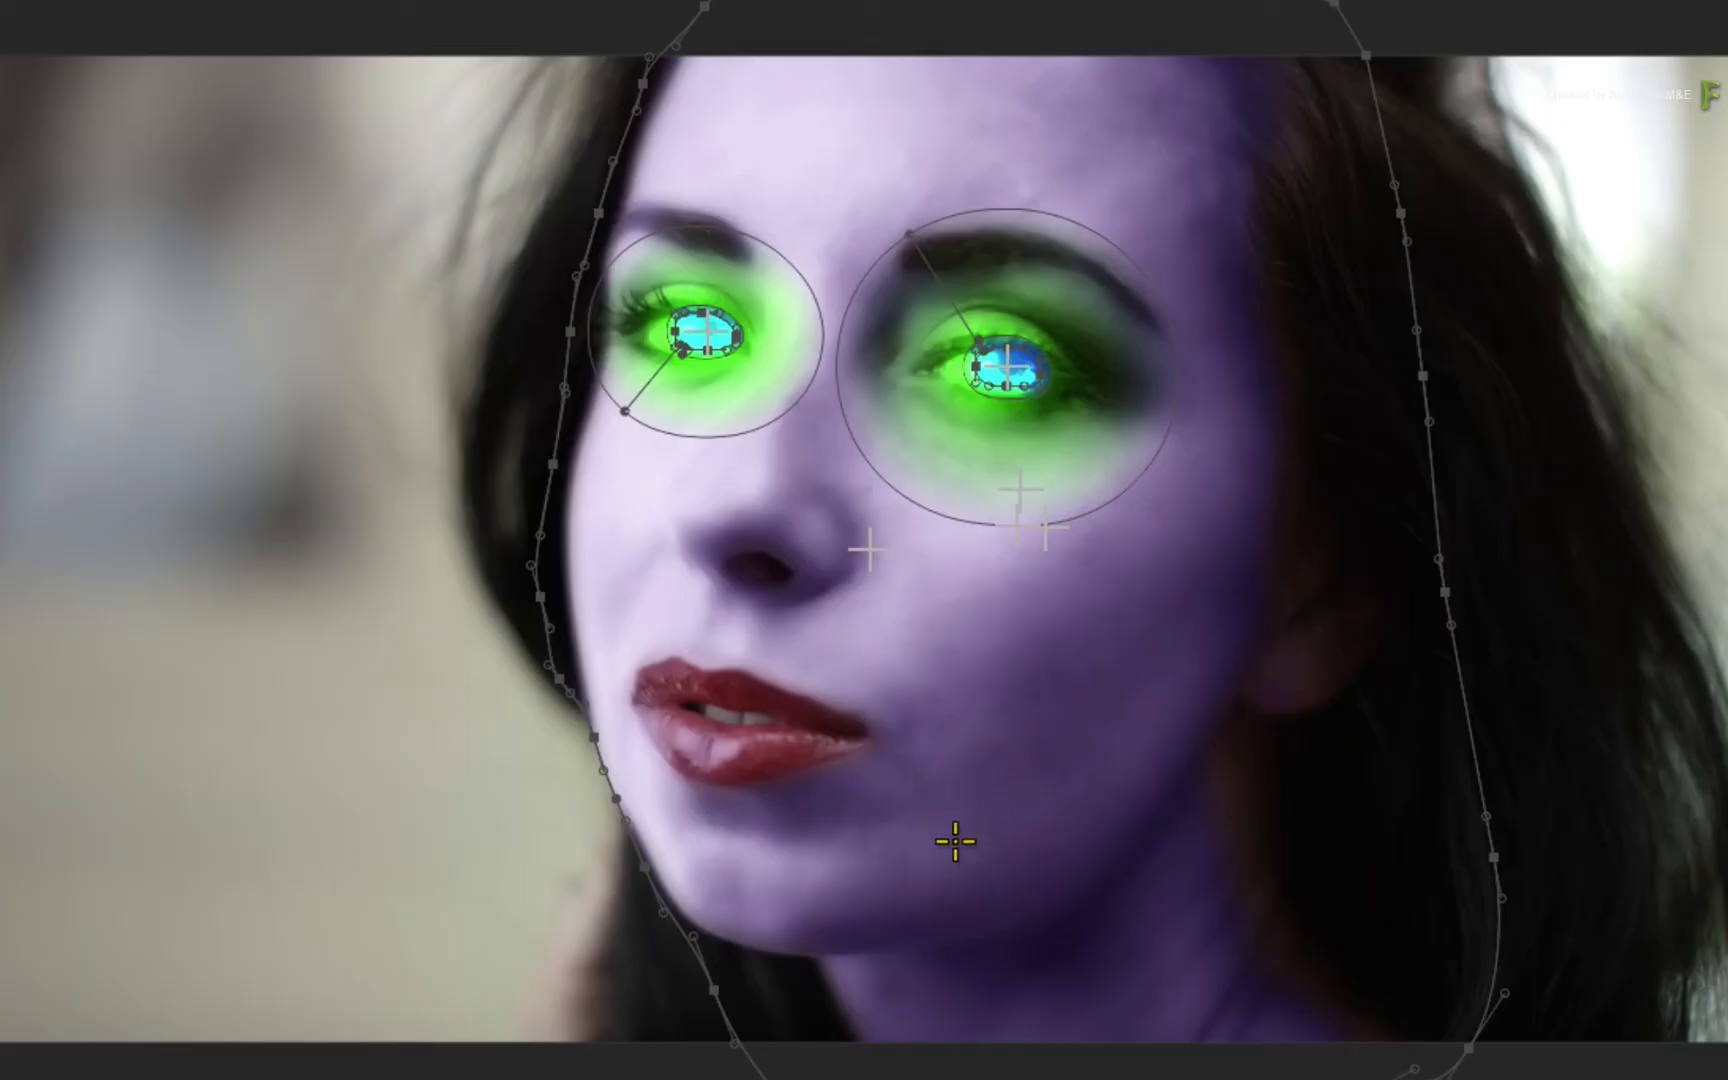
{"action": "mouse_move", "coordinate": [819, 906]}
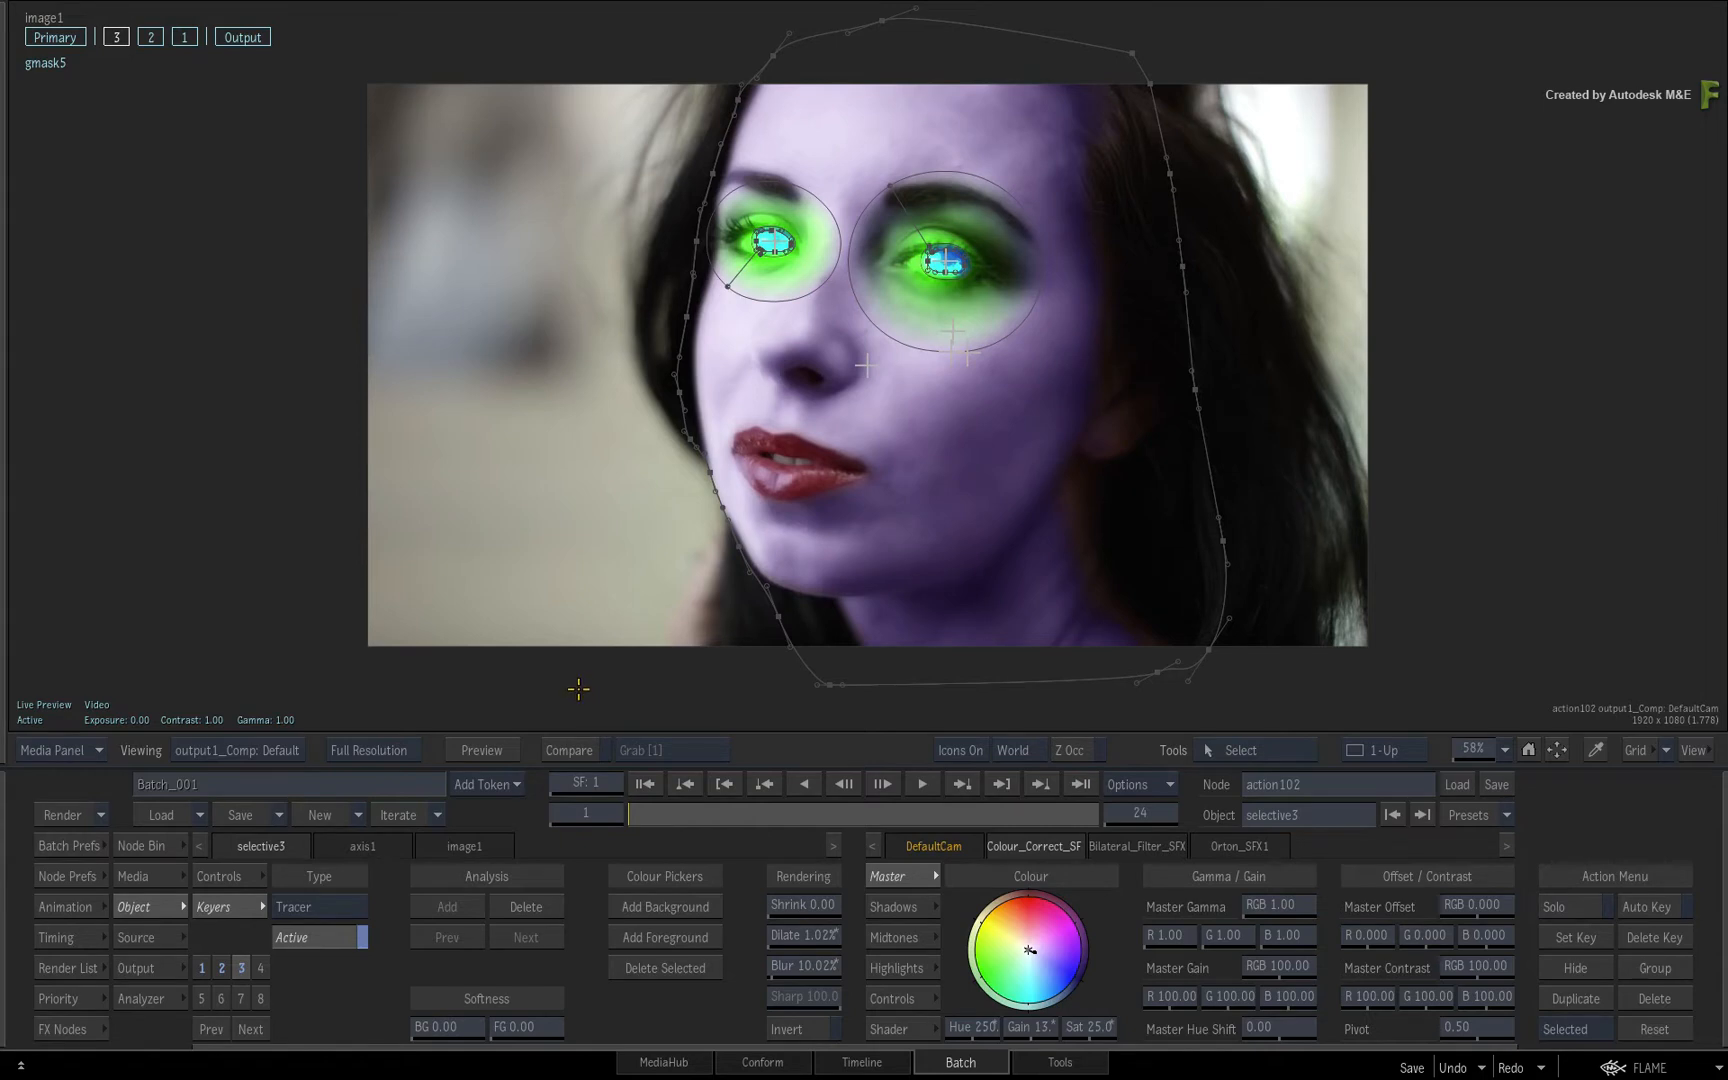
{"action": "mouse_move", "coordinate": [558, 679]}
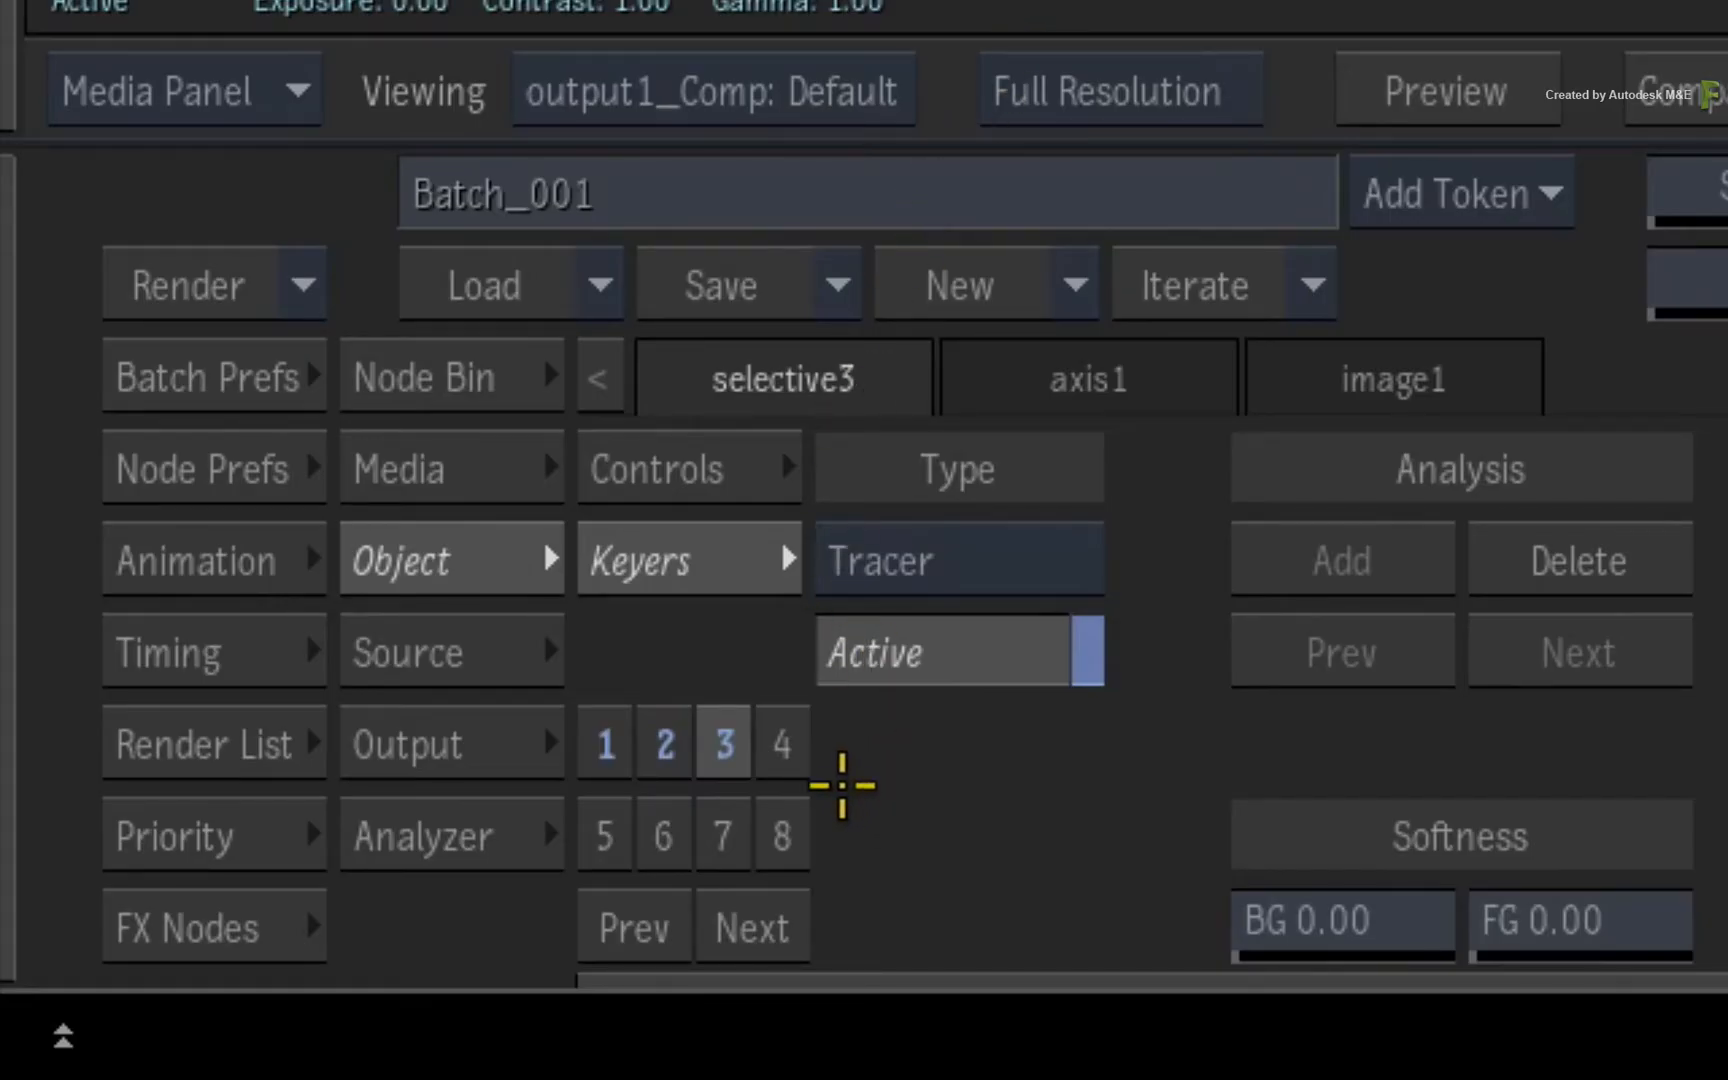
{"action": "mouse_move", "coordinate": [727, 657]}
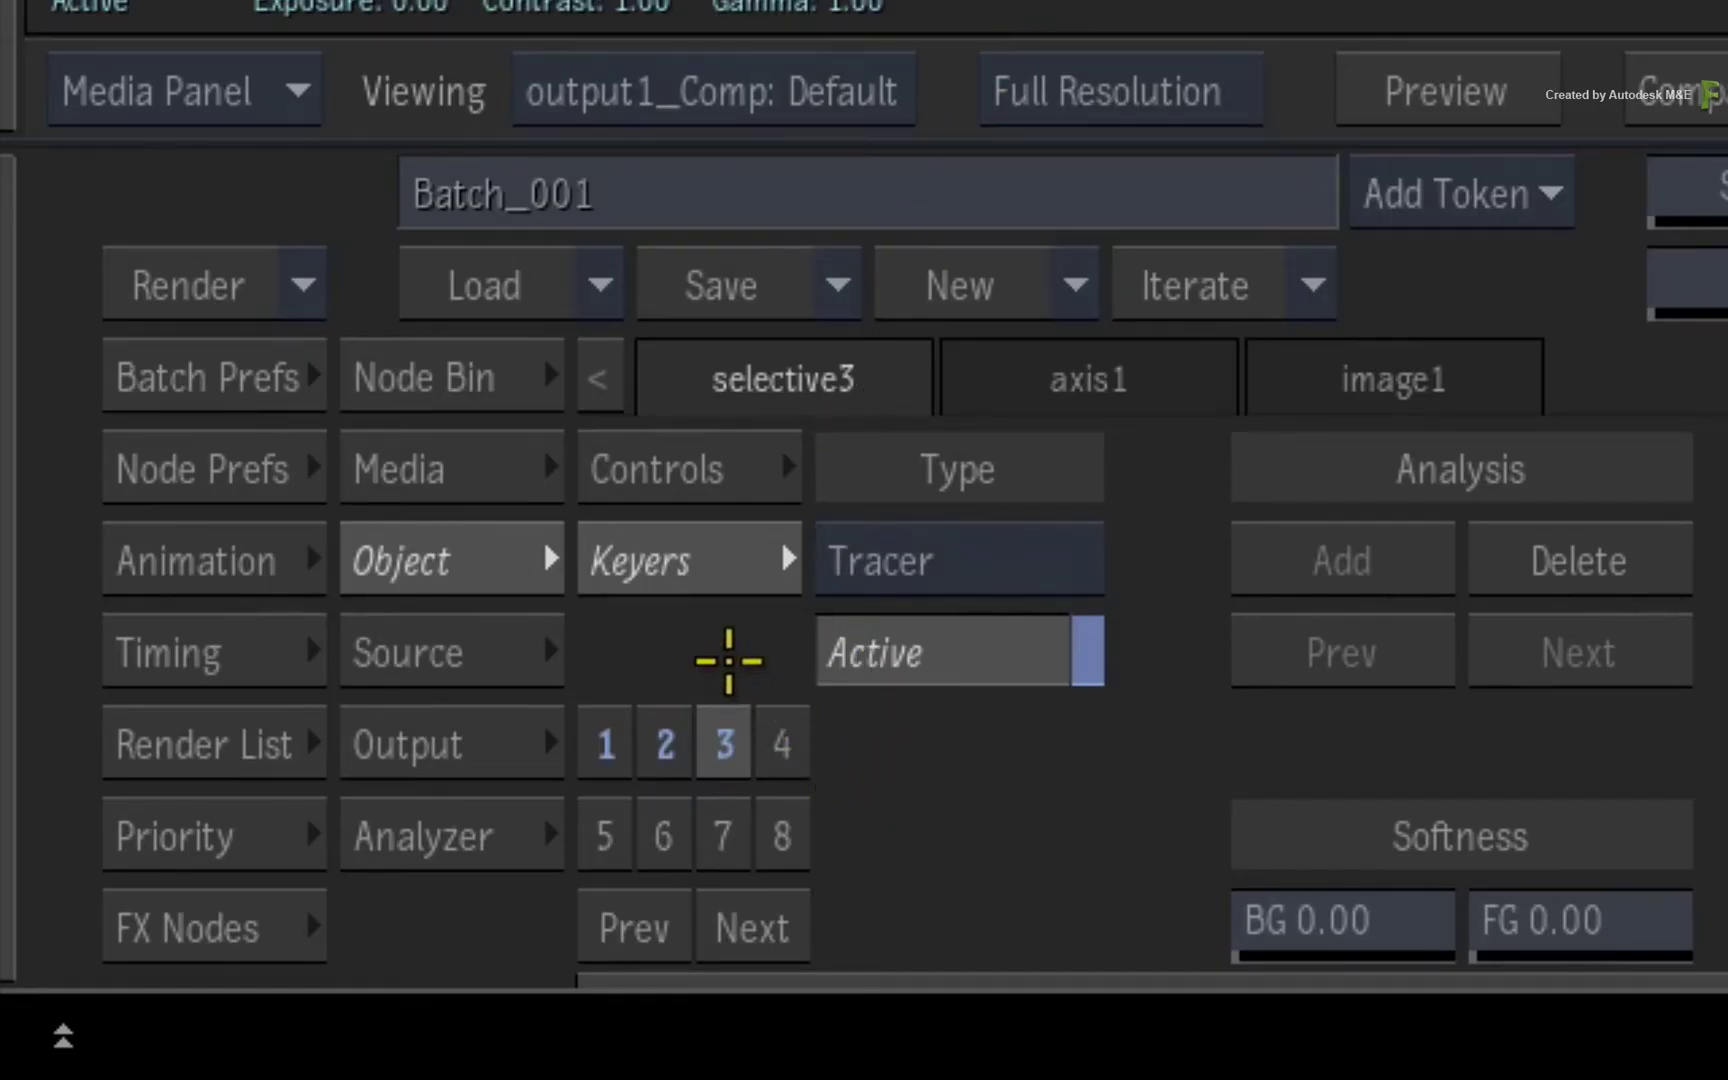
{"action": "mouse_move", "coordinate": [719, 677]}
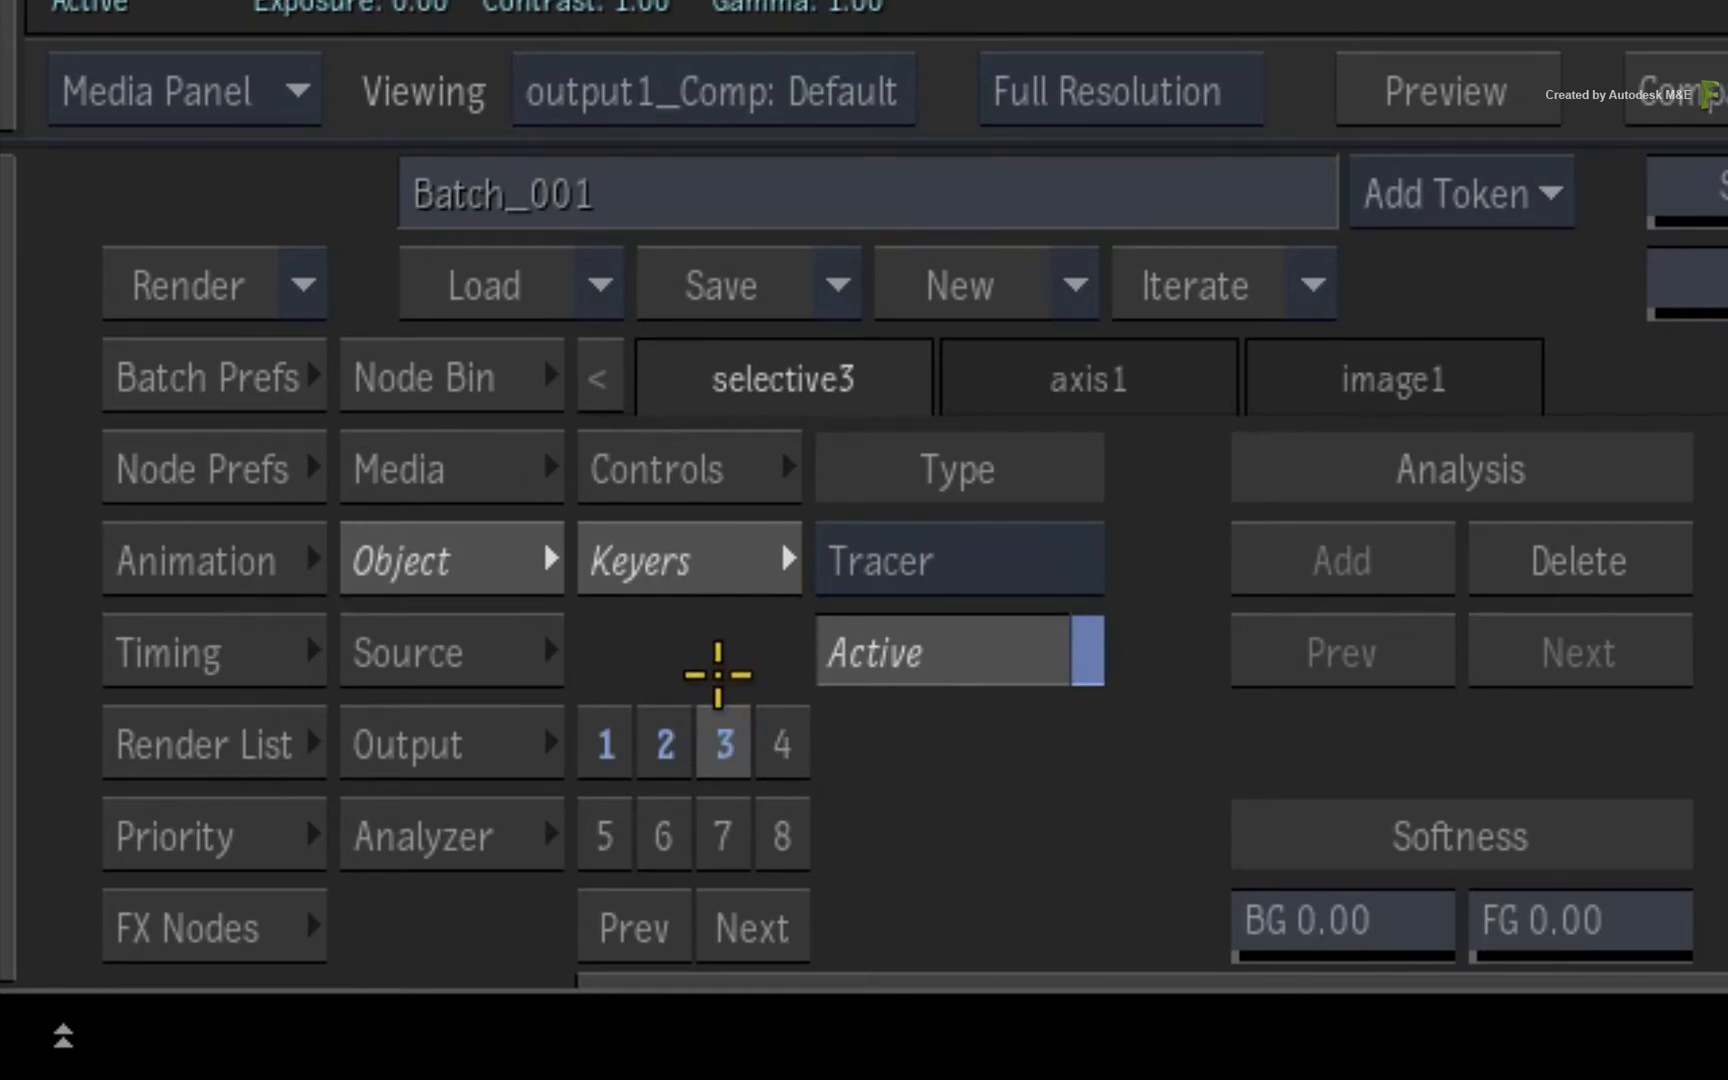
{"action": "mouse_move", "coordinate": [723, 666]}
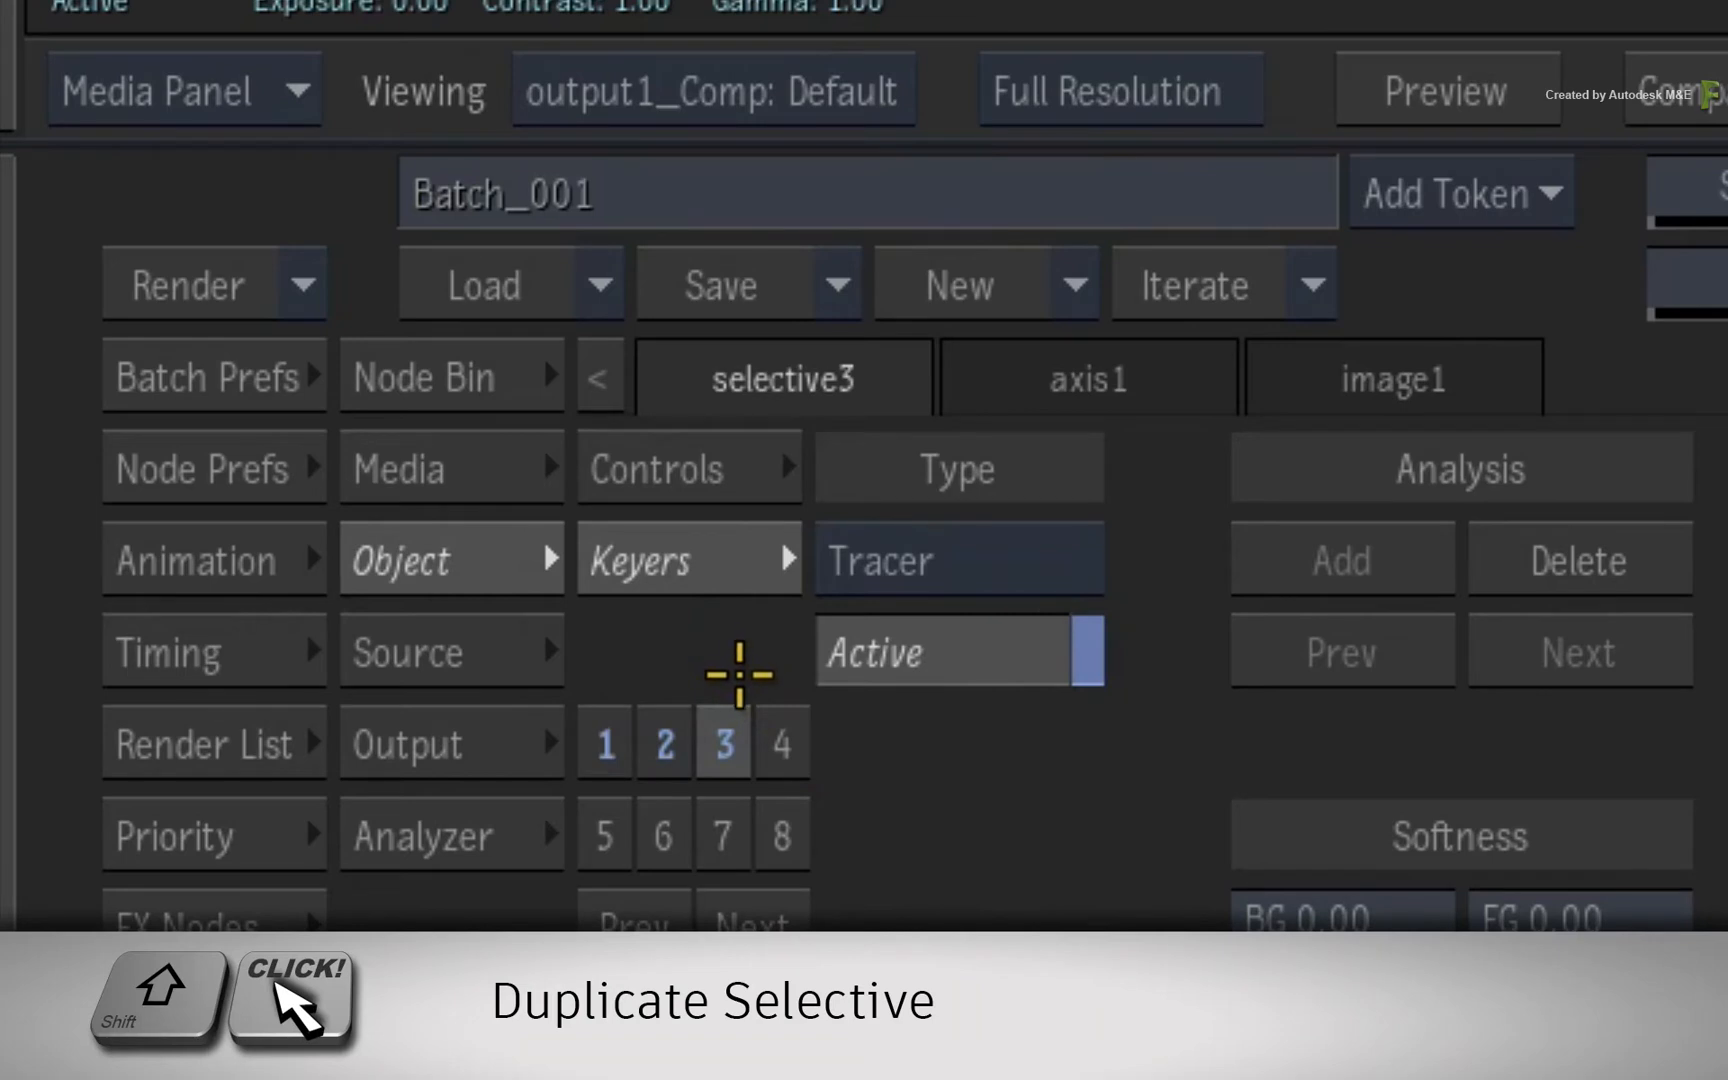
{"action": "mouse_move", "coordinate": [780, 742]}
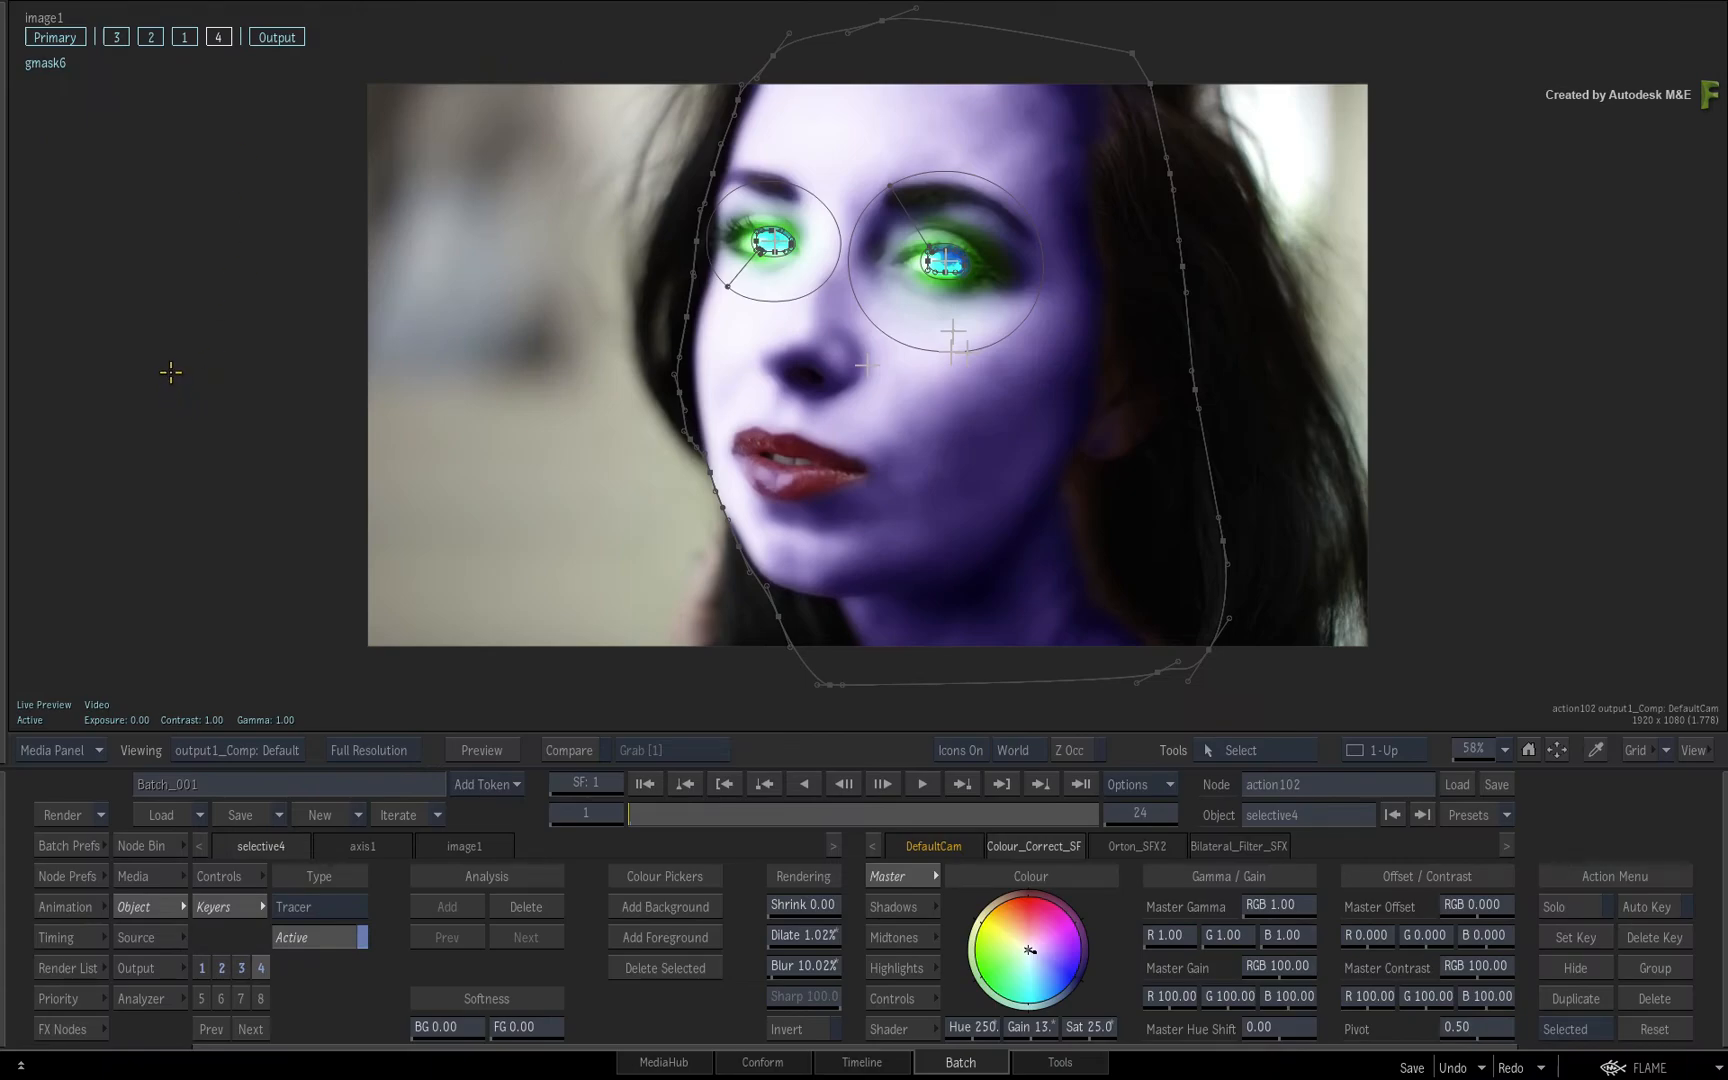
{"action": "mouse_move", "coordinate": [175, 389]}
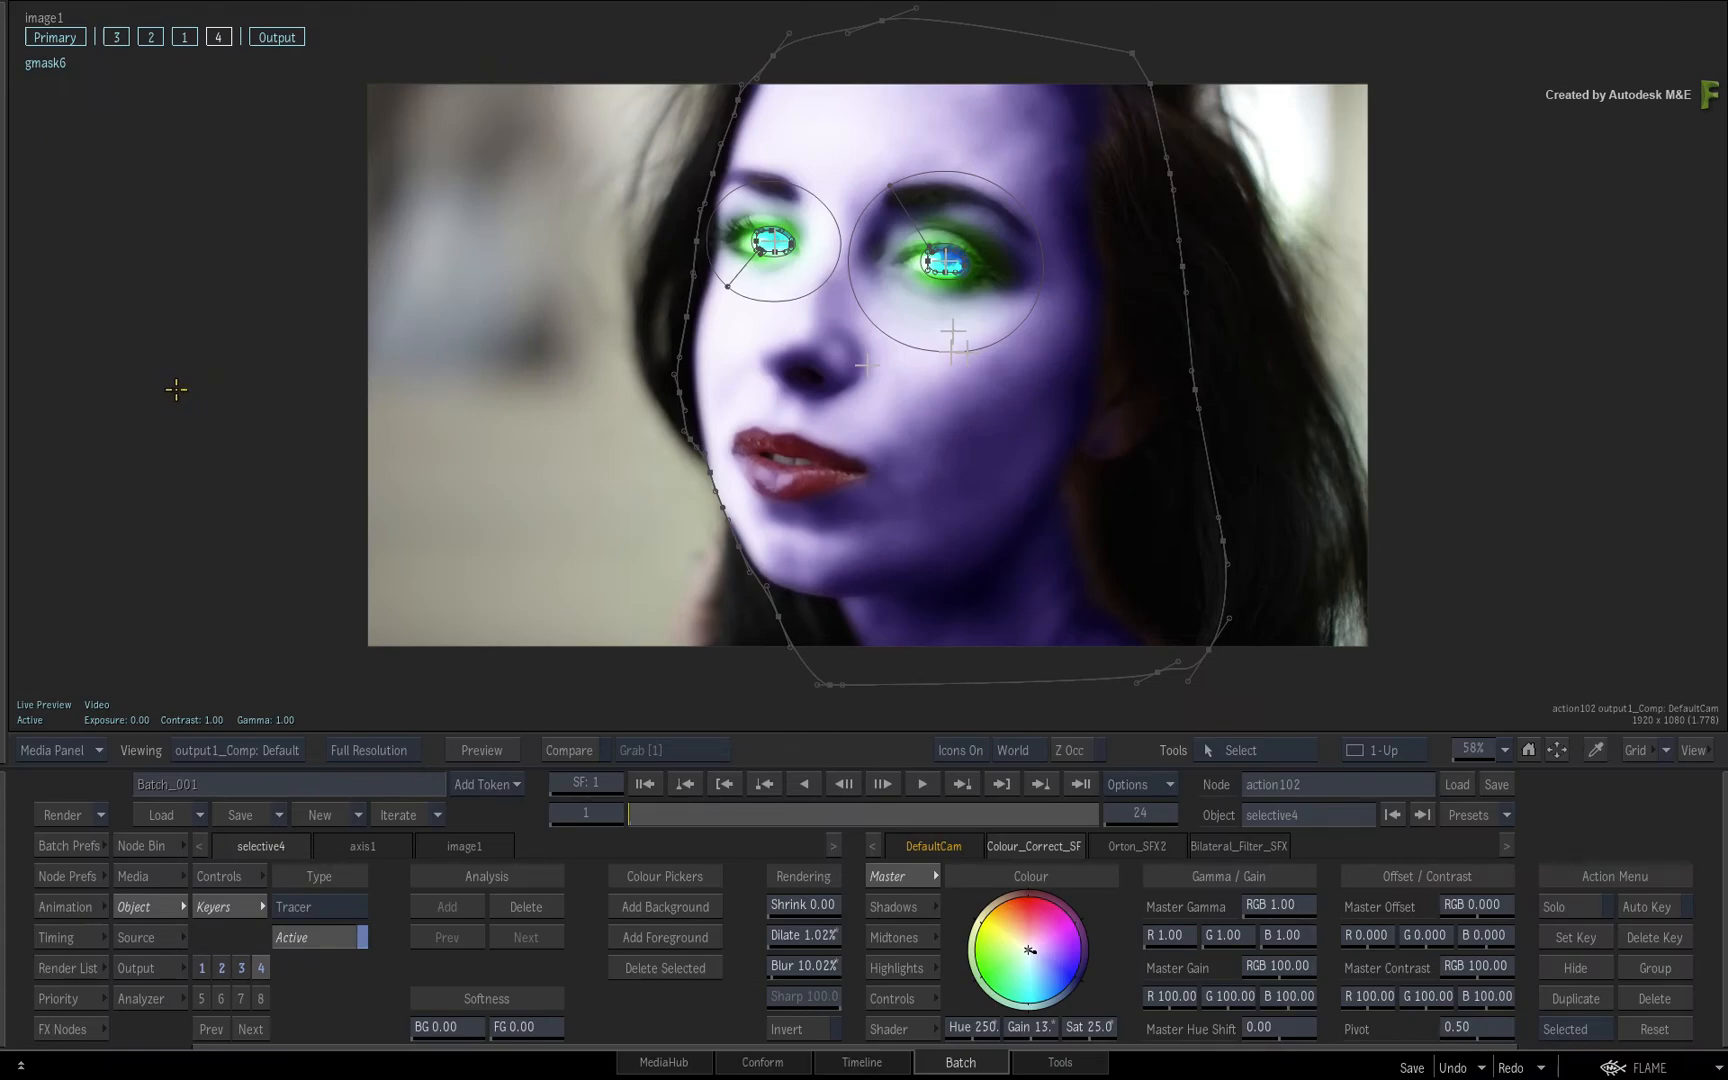
{"action": "mouse_move", "coordinate": [954, 574]}
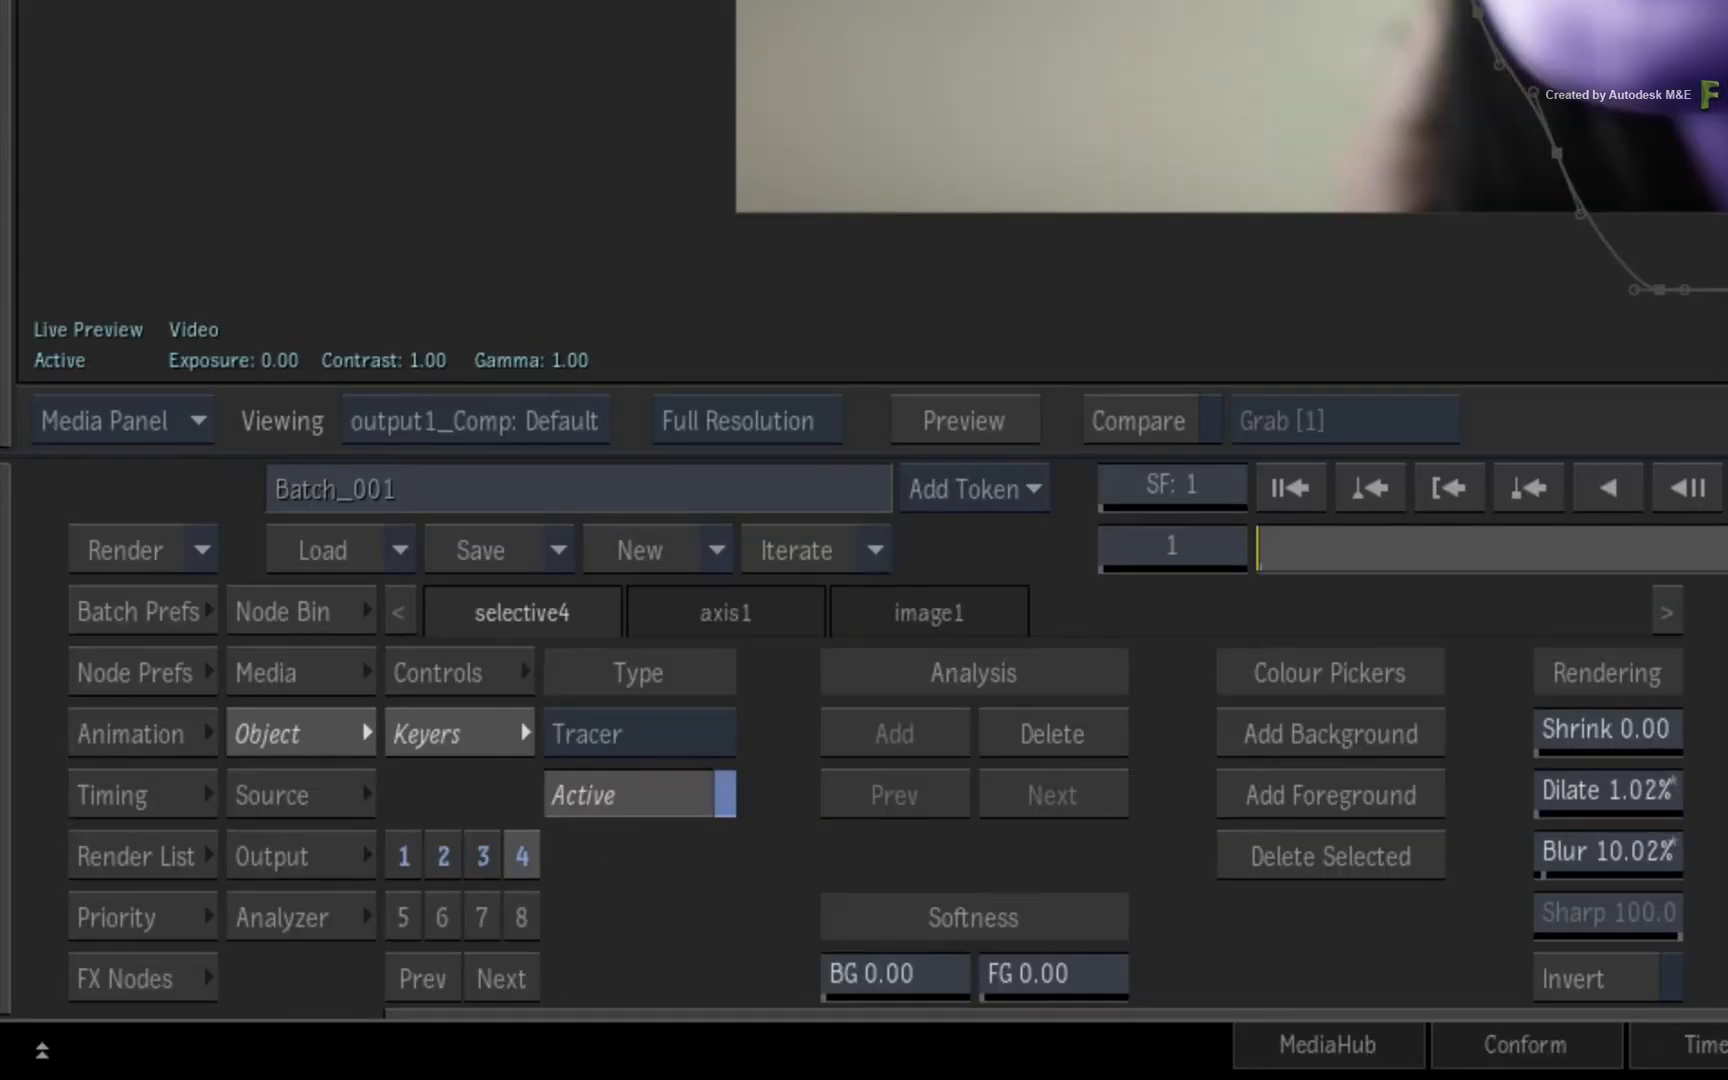
{"action": "mouse_move", "coordinate": [463, 733]}
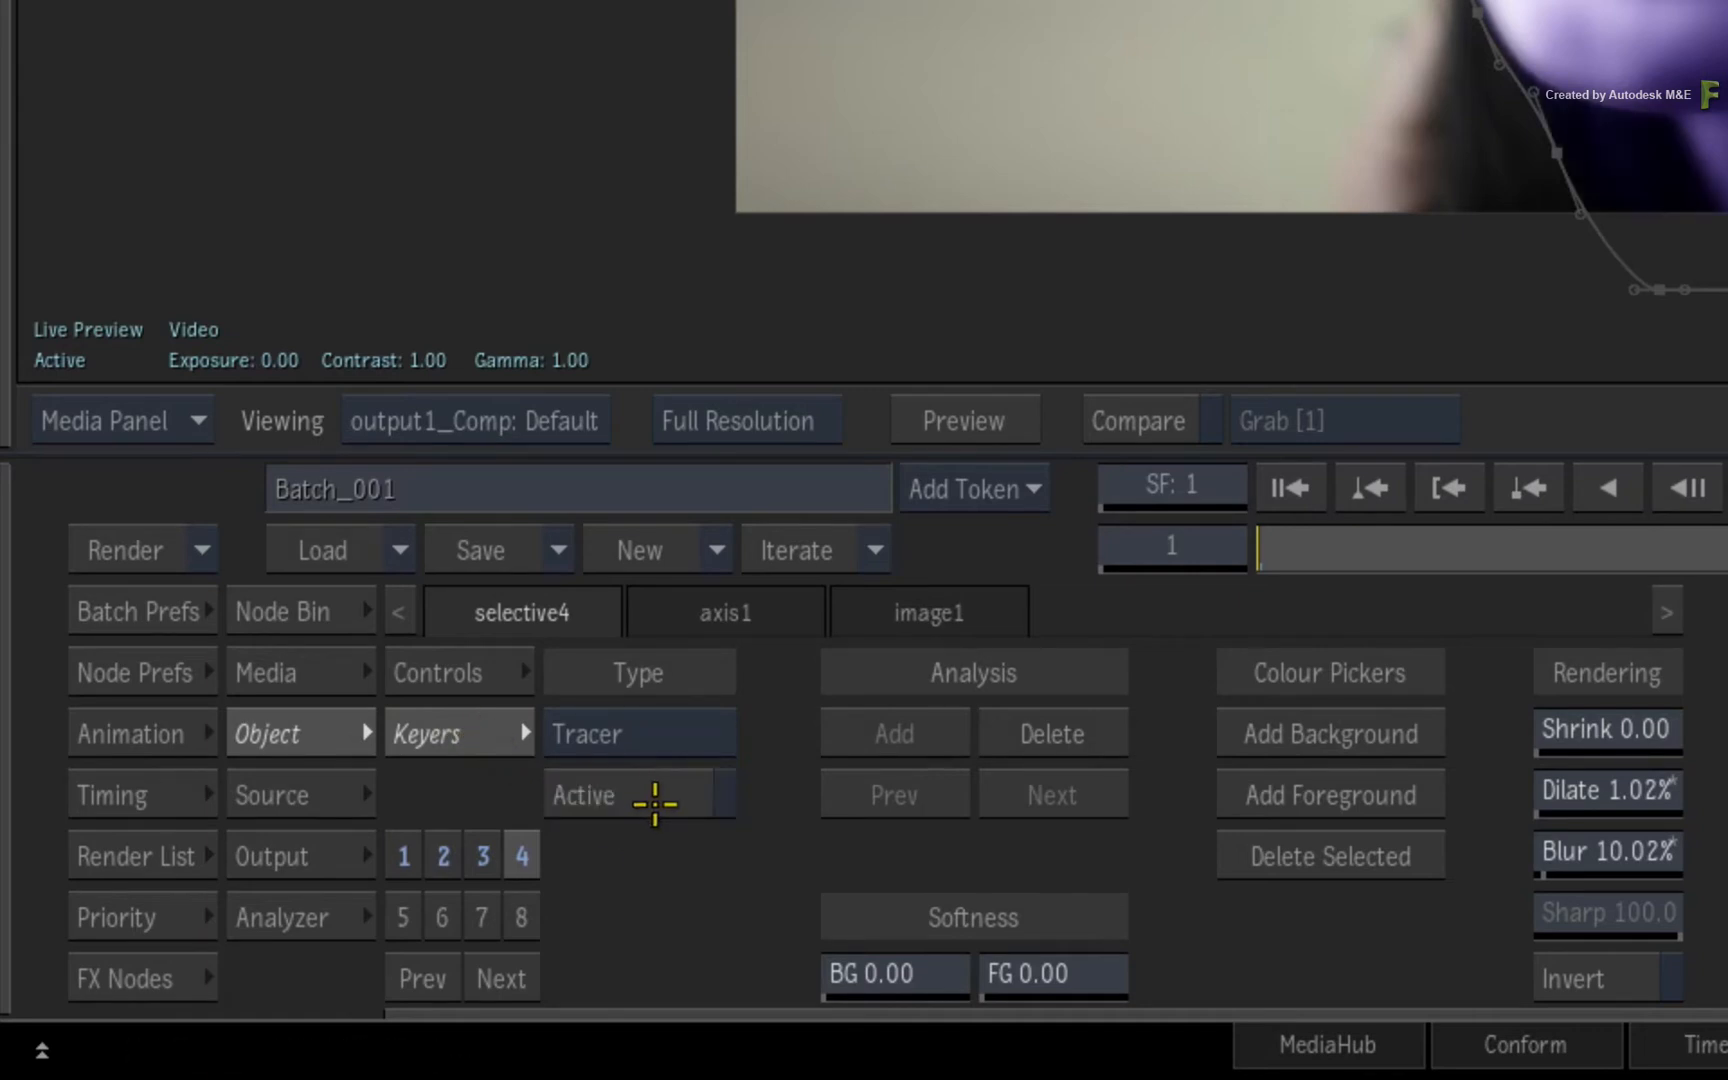
{"action": "mouse_move", "coordinate": [512, 732]}
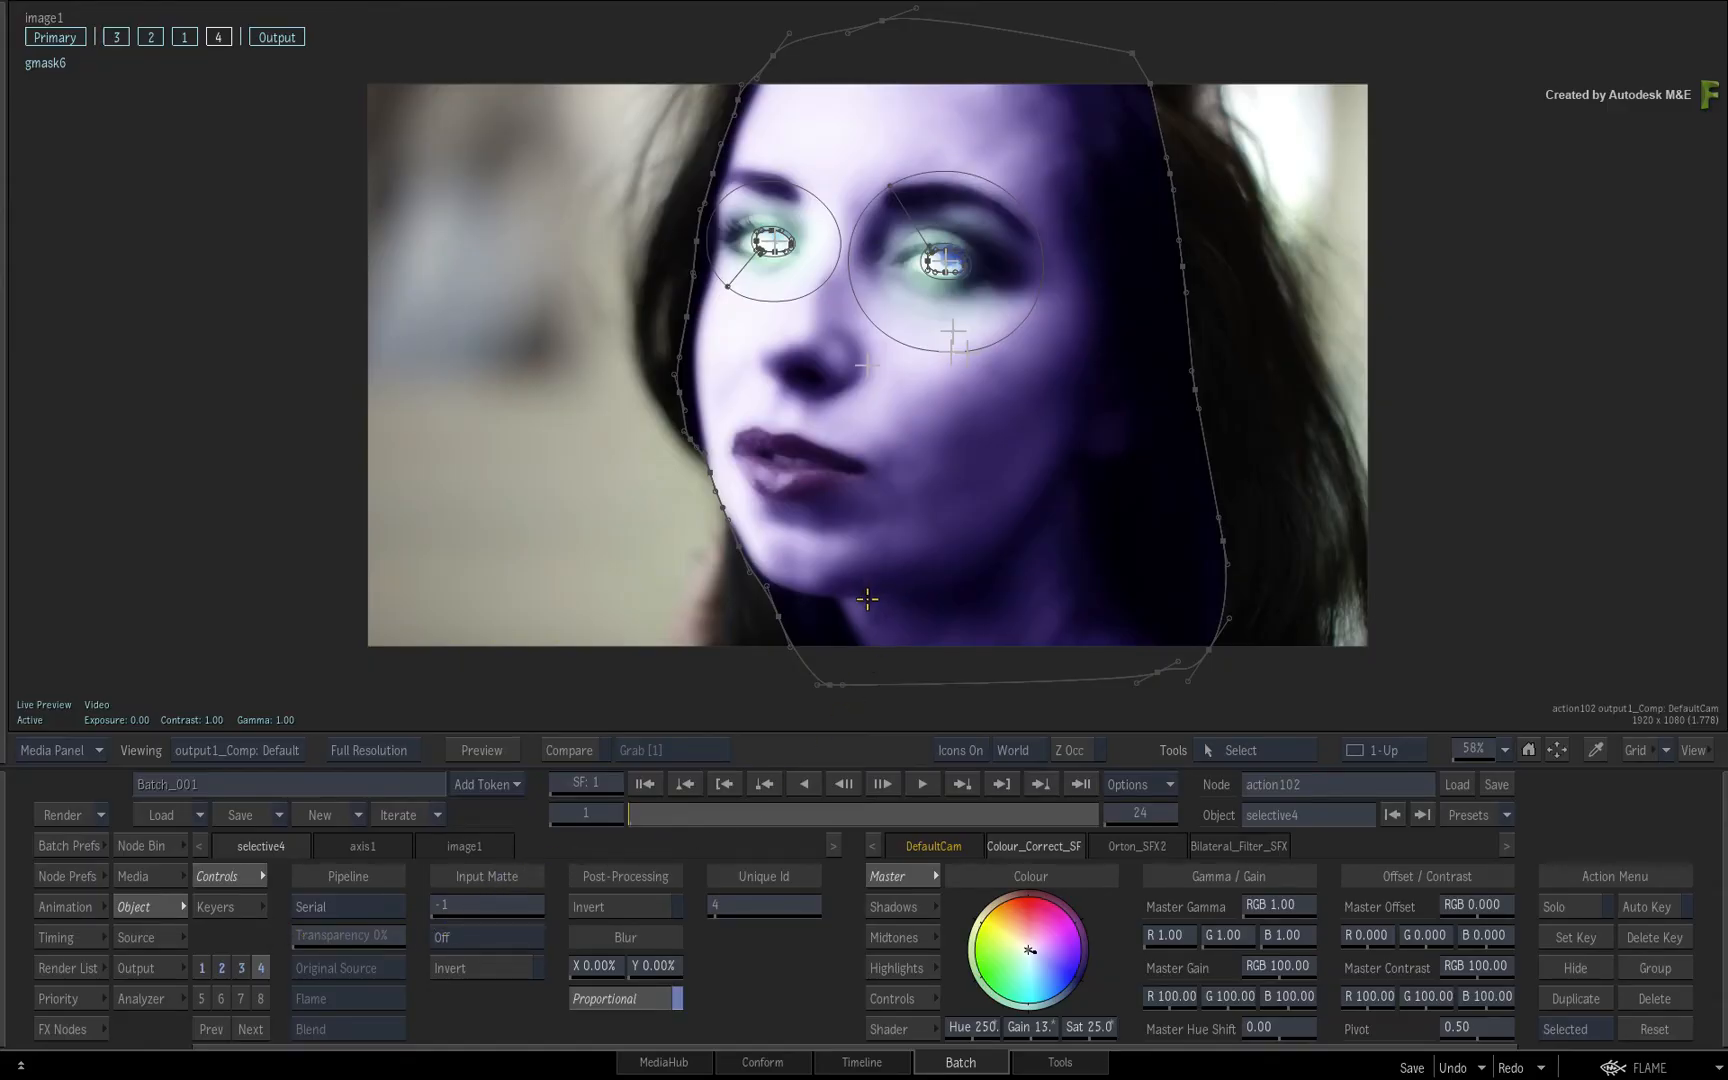
- Create selective4 and pick its Bilateral_Filter_SFX2 effect in the Priority Editor
{"action": "left_click", "coordinate": [59, 998]}
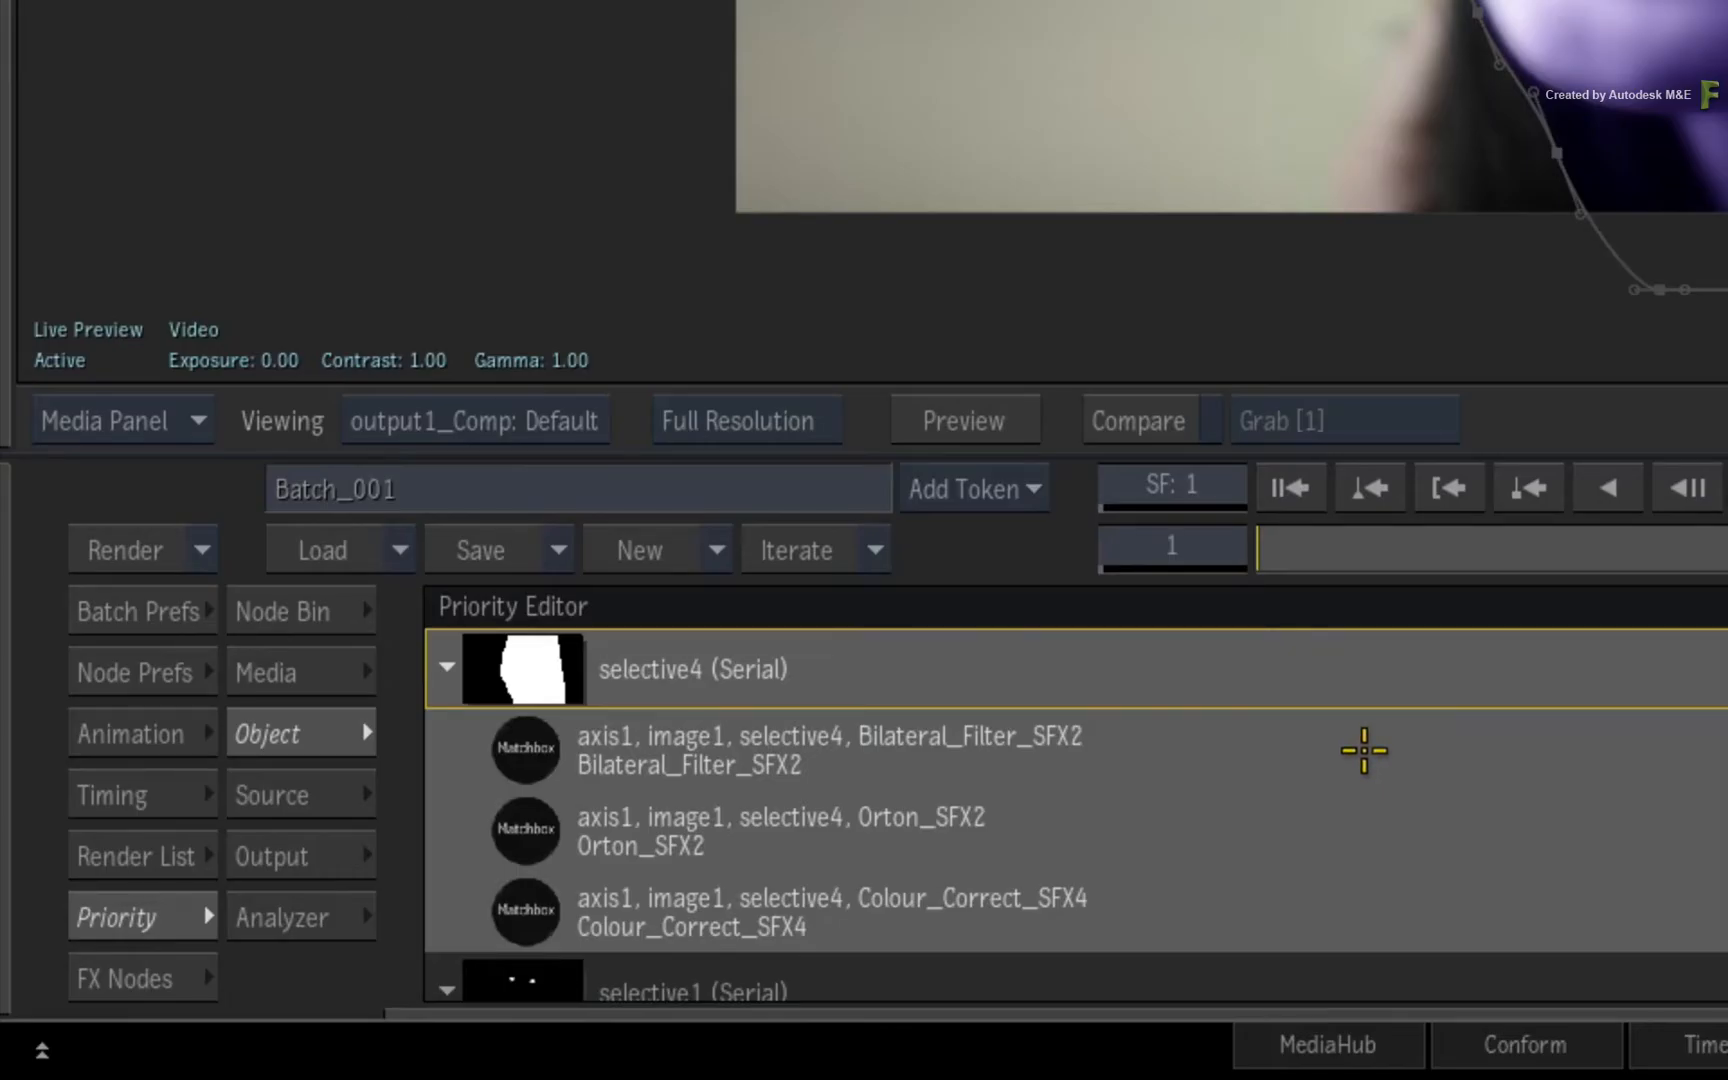
{"action": "mouse_move", "coordinate": [1355, 764]}
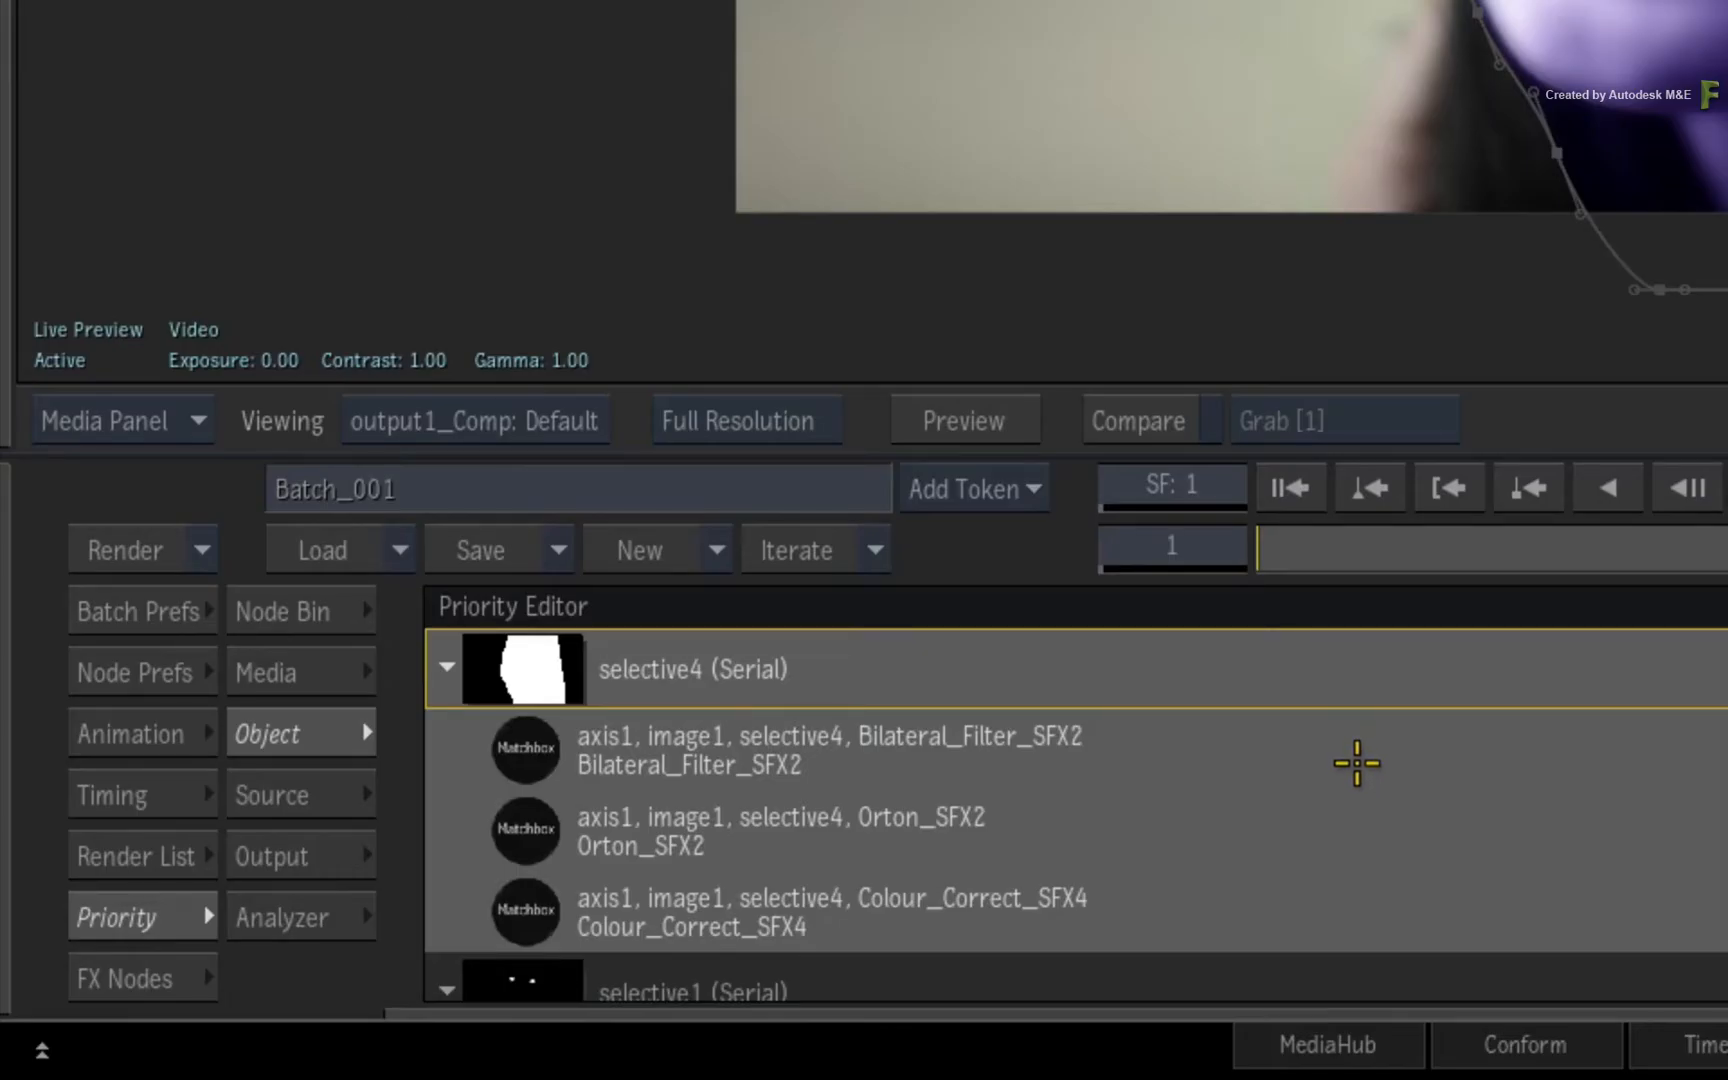
{"action": "mouse_move", "coordinate": [1345, 766]}
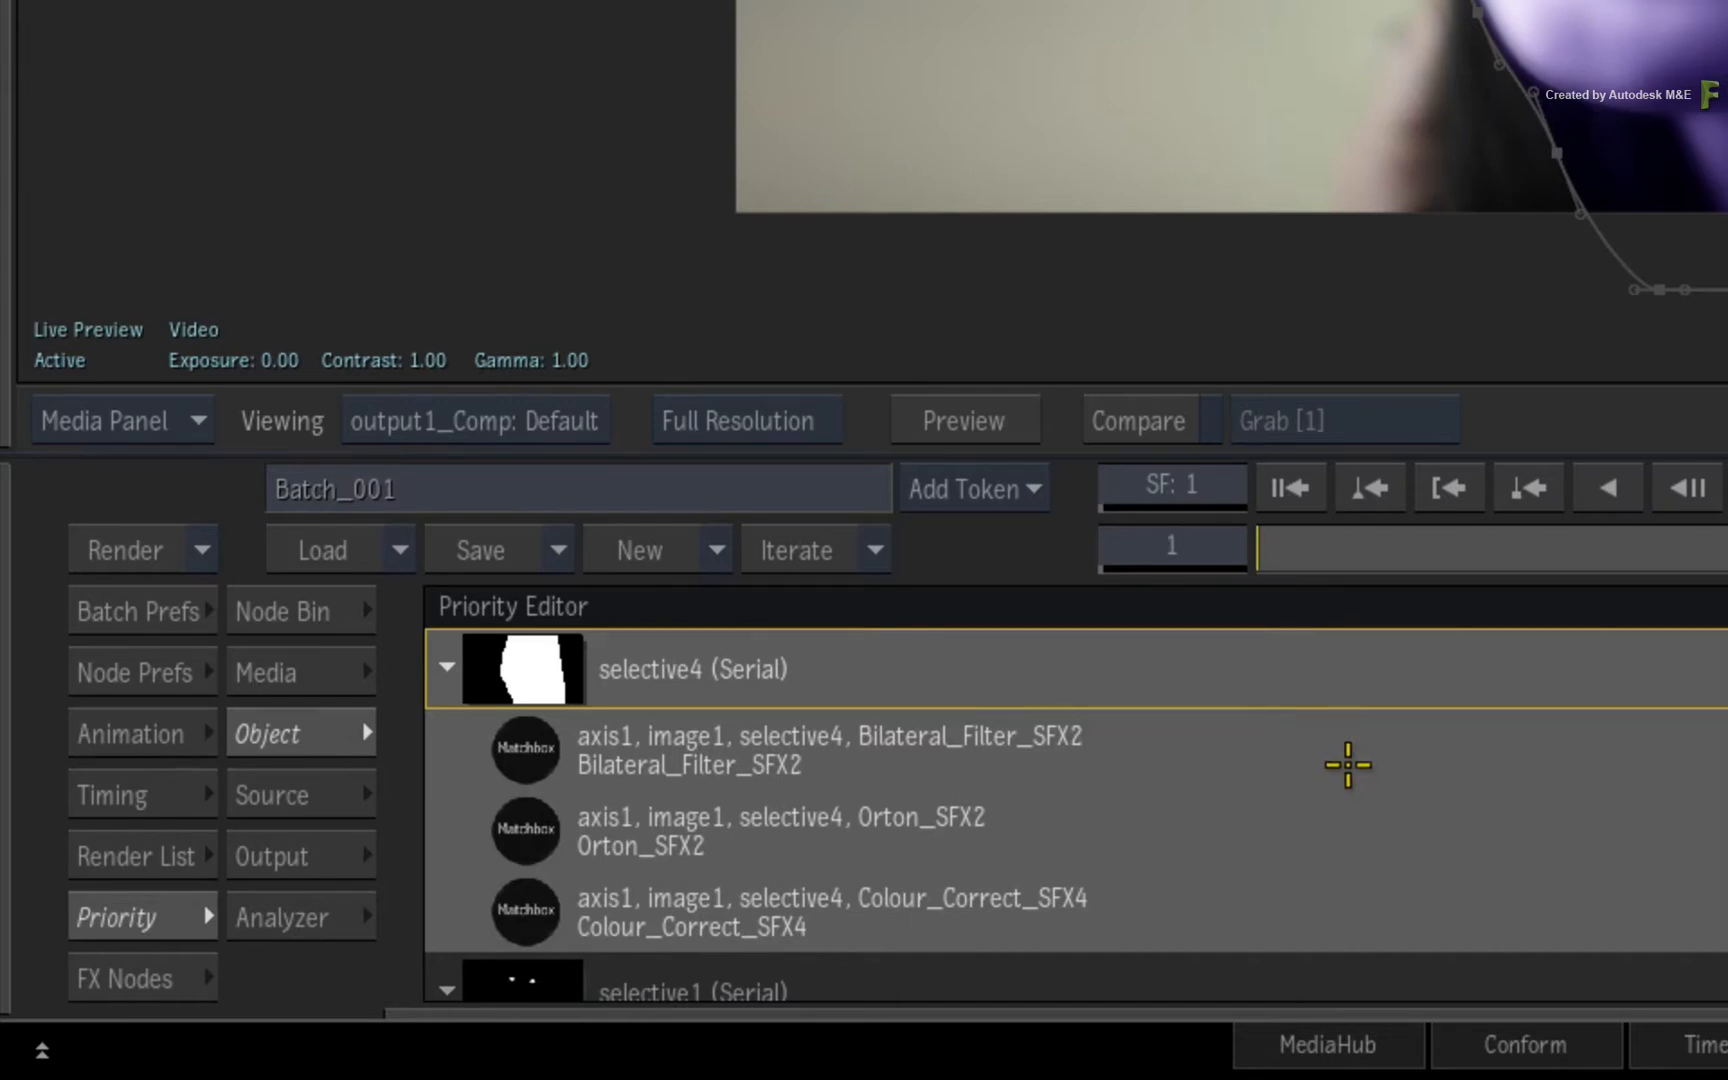
{"action": "mouse_move", "coordinate": [558, 777]}
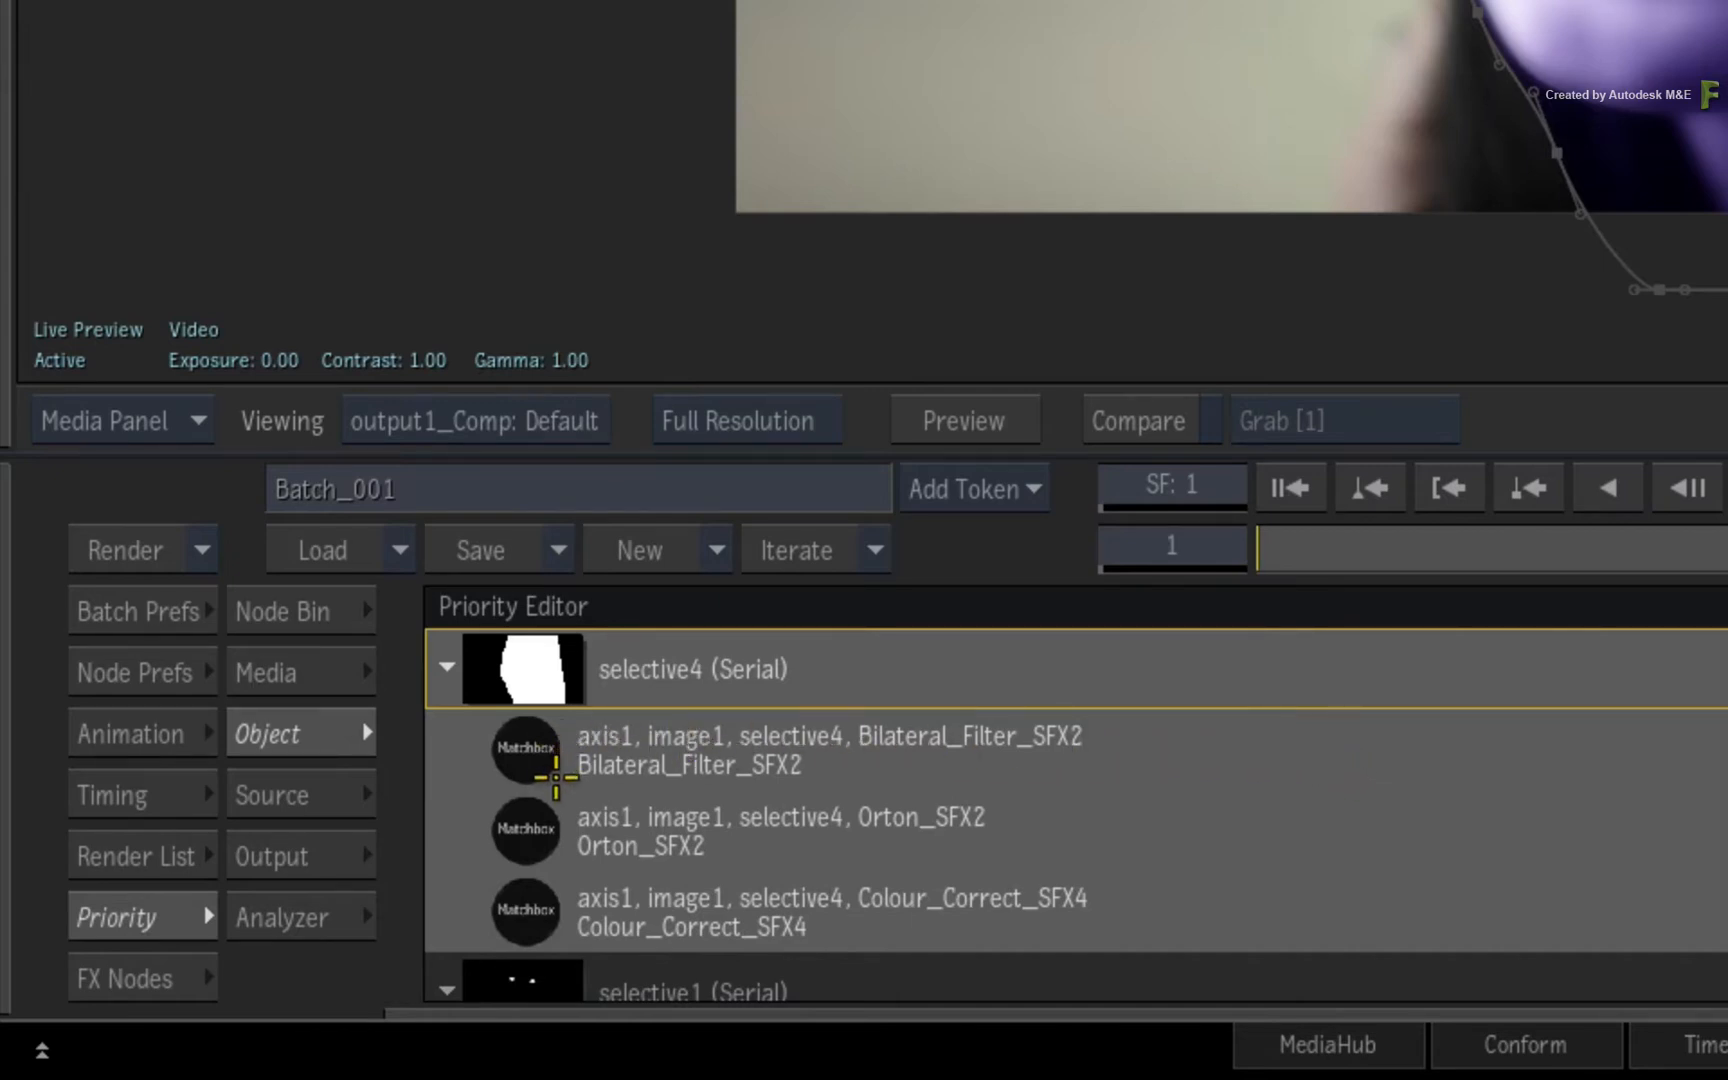
{"action": "mouse_move", "coordinate": [506, 911]}
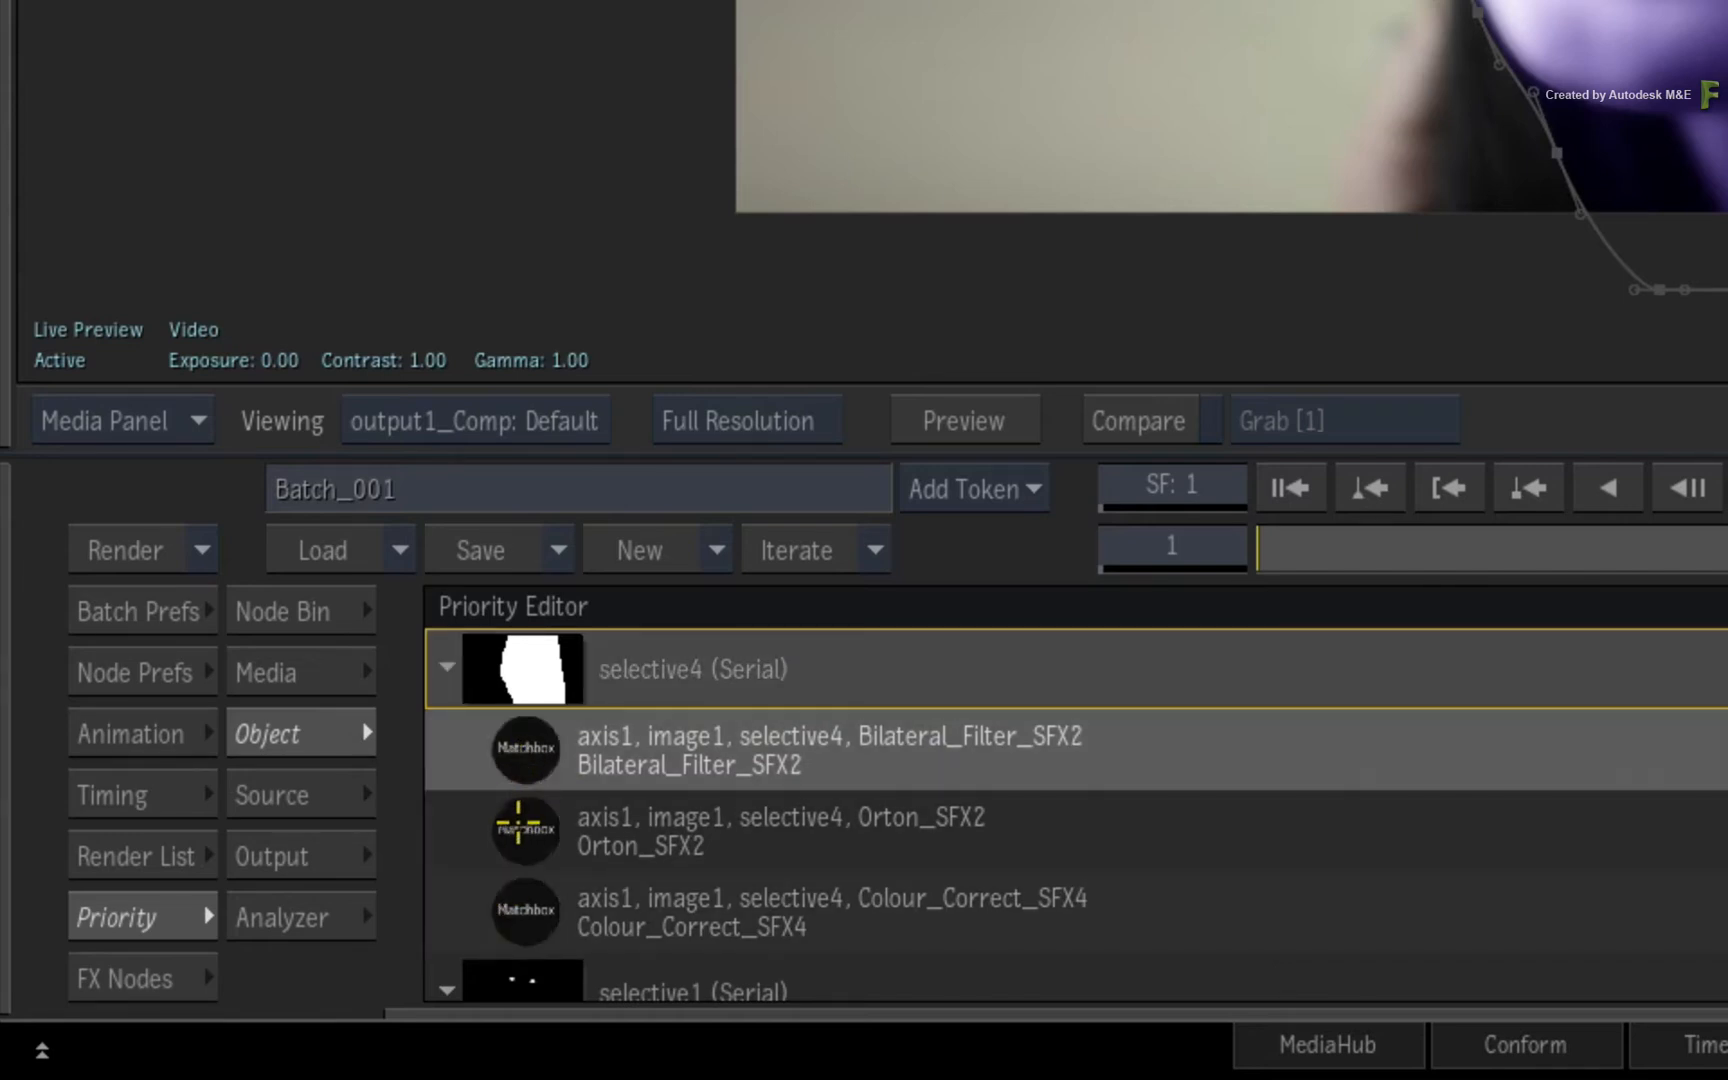
{"action": "left_click", "coordinate": [785, 831]}
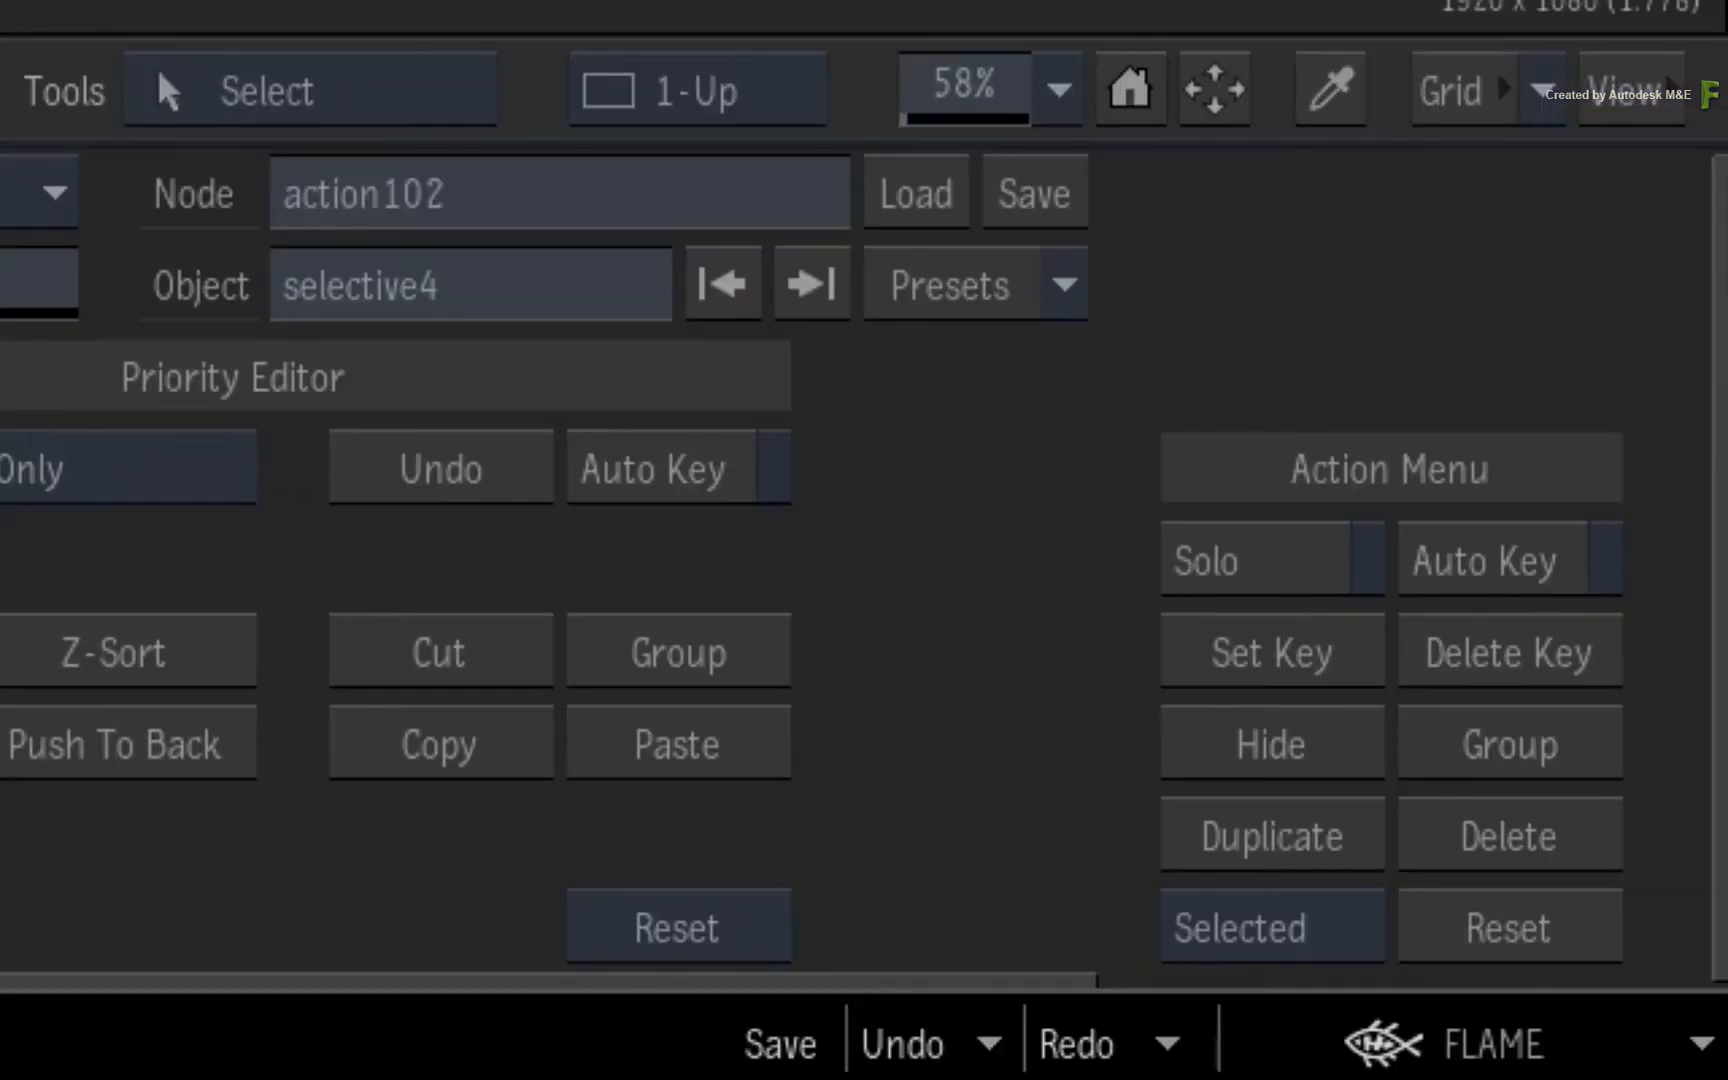
{"action": "mouse_move", "coordinate": [1515, 846]}
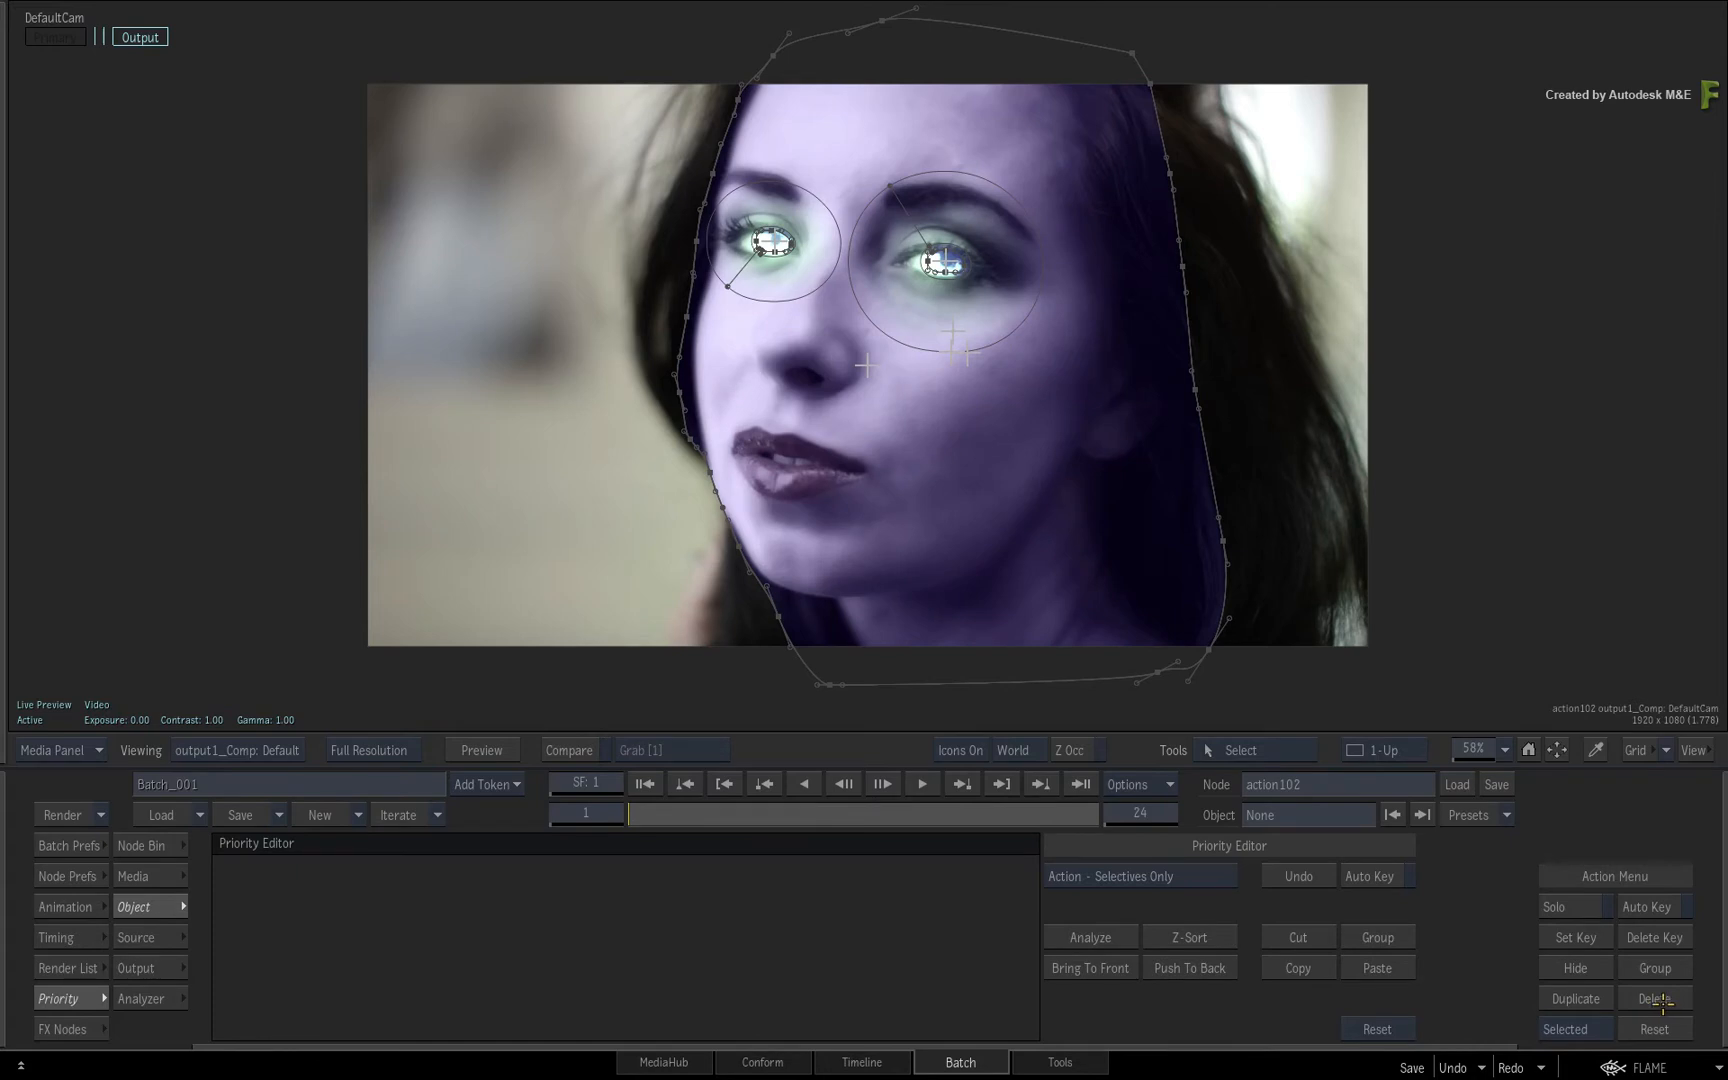
{"action": "mouse_move", "coordinate": [1622, 998]}
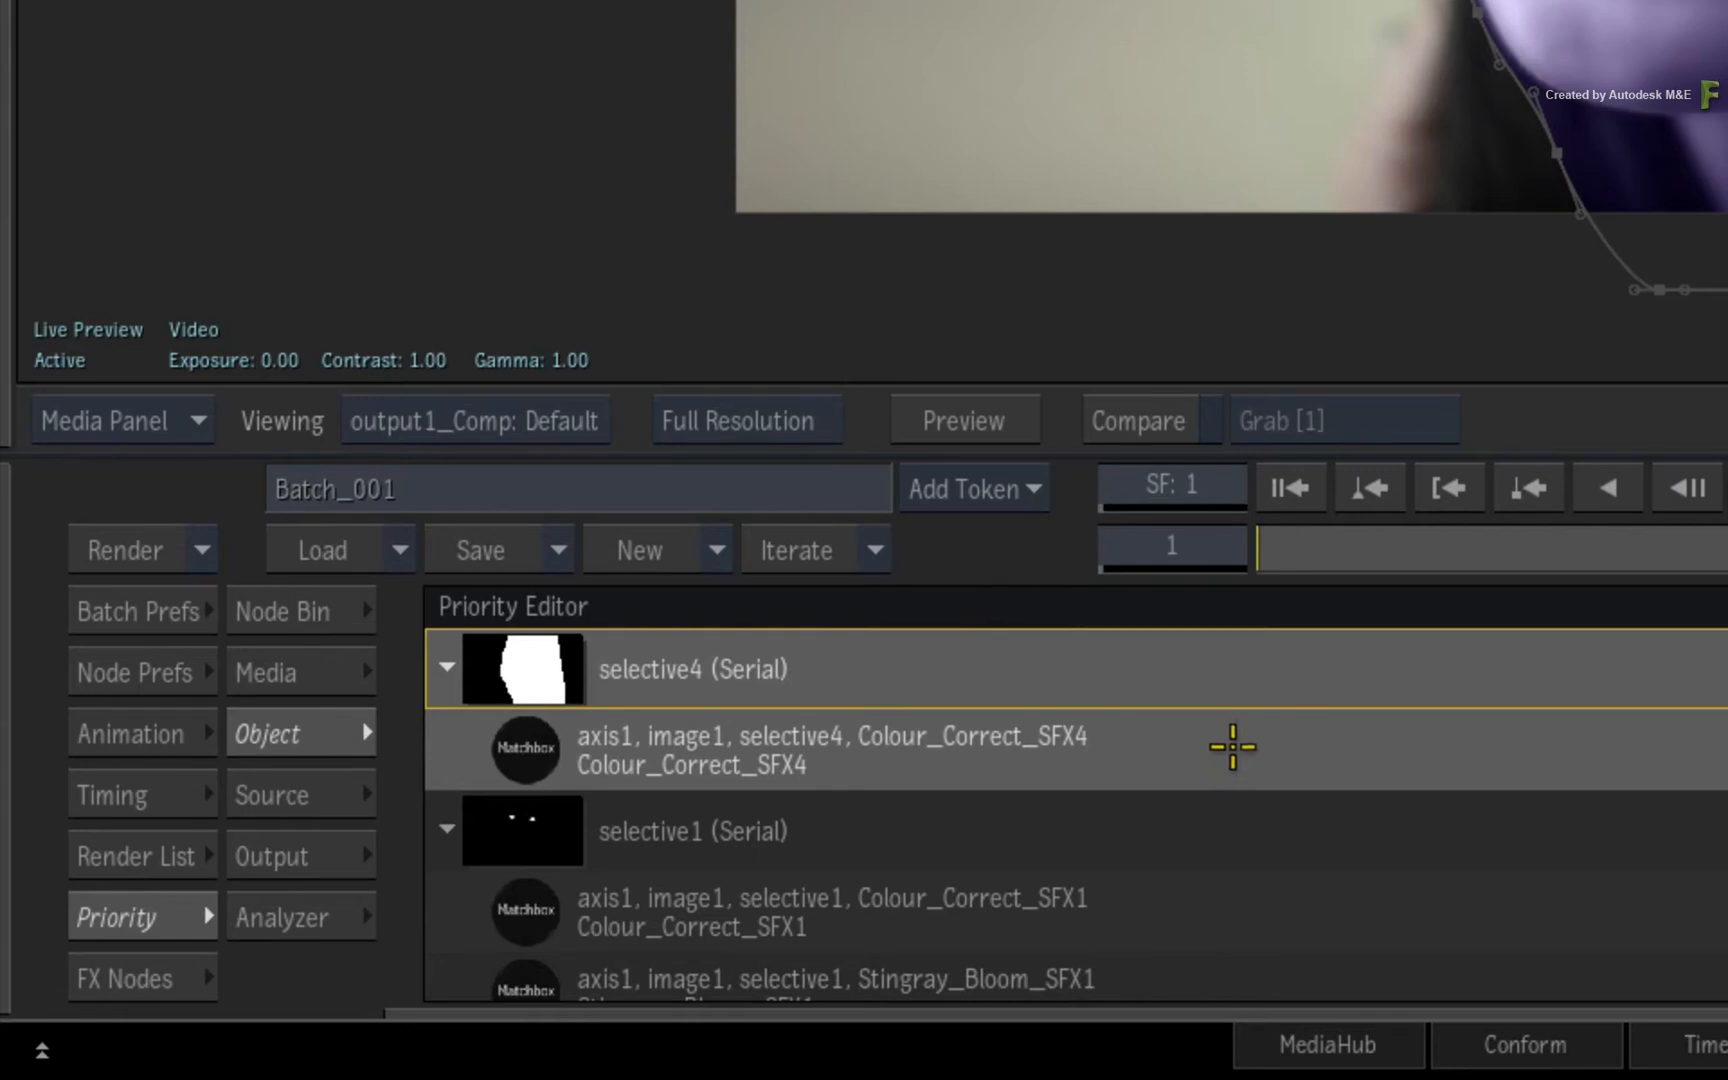
{"action": "mouse_move", "coordinate": [1227, 747]}
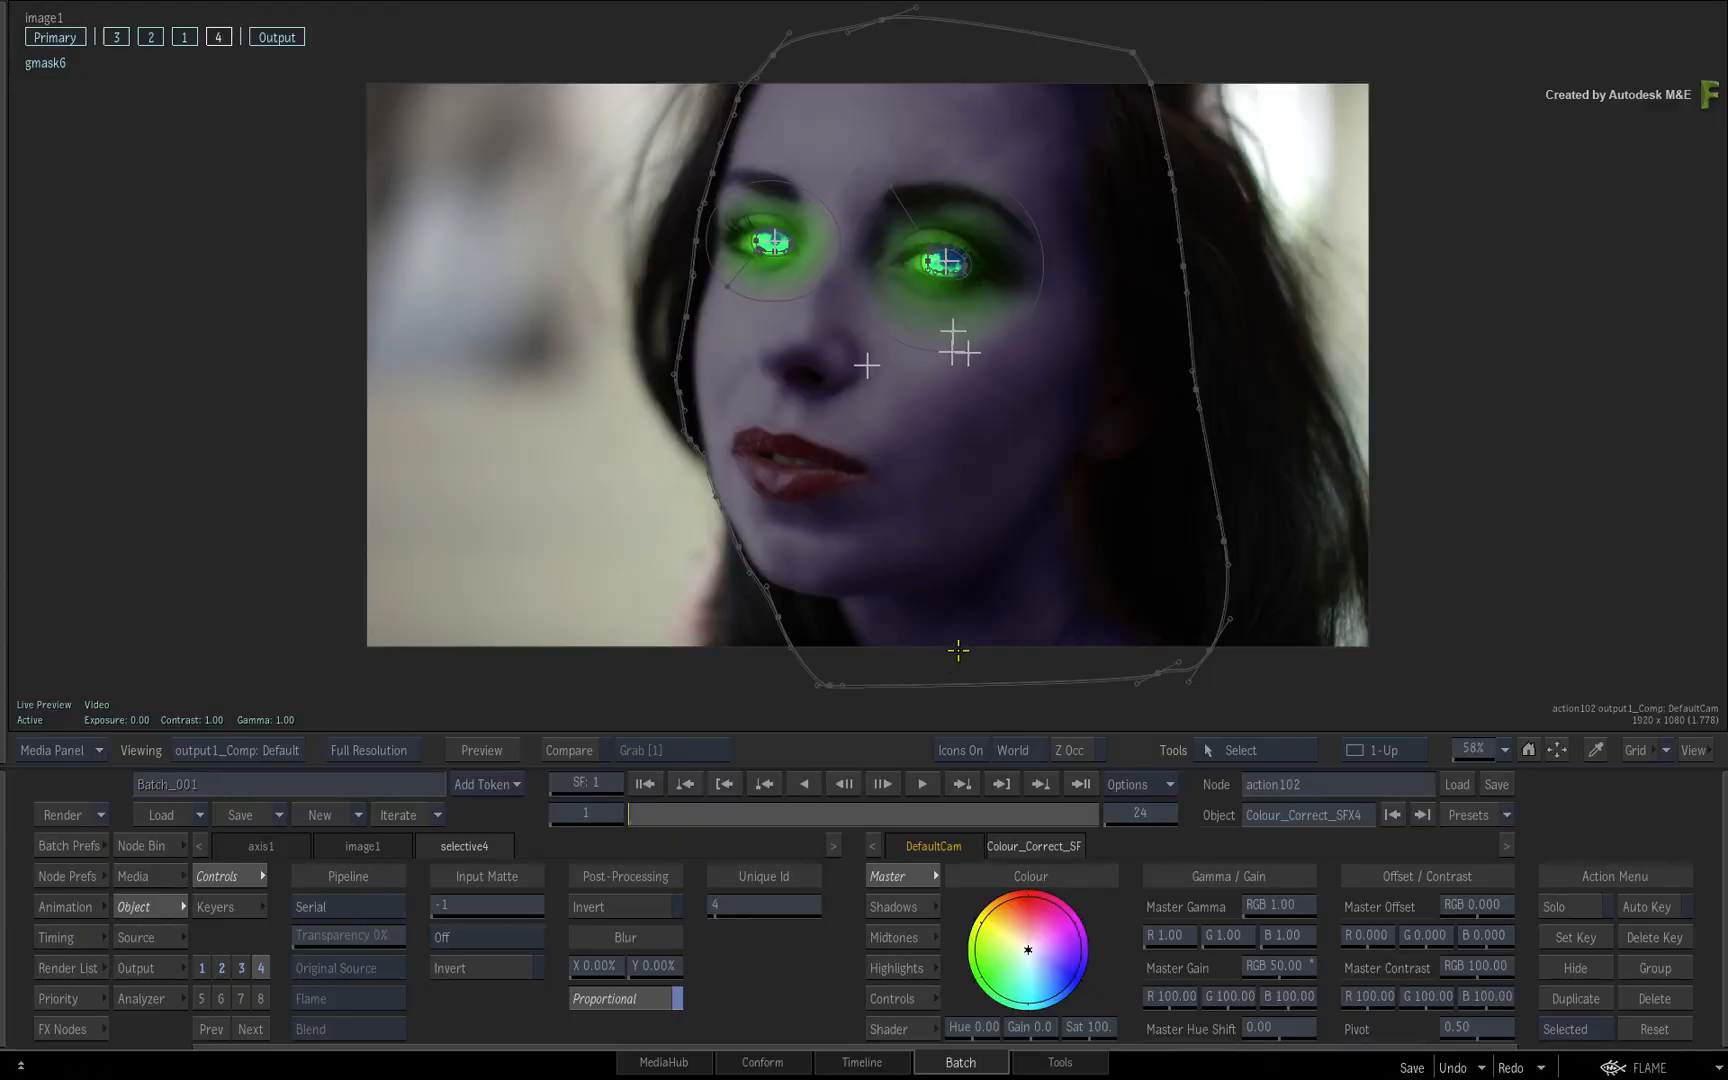
{"action": "mouse_move", "coordinate": [595, 542]}
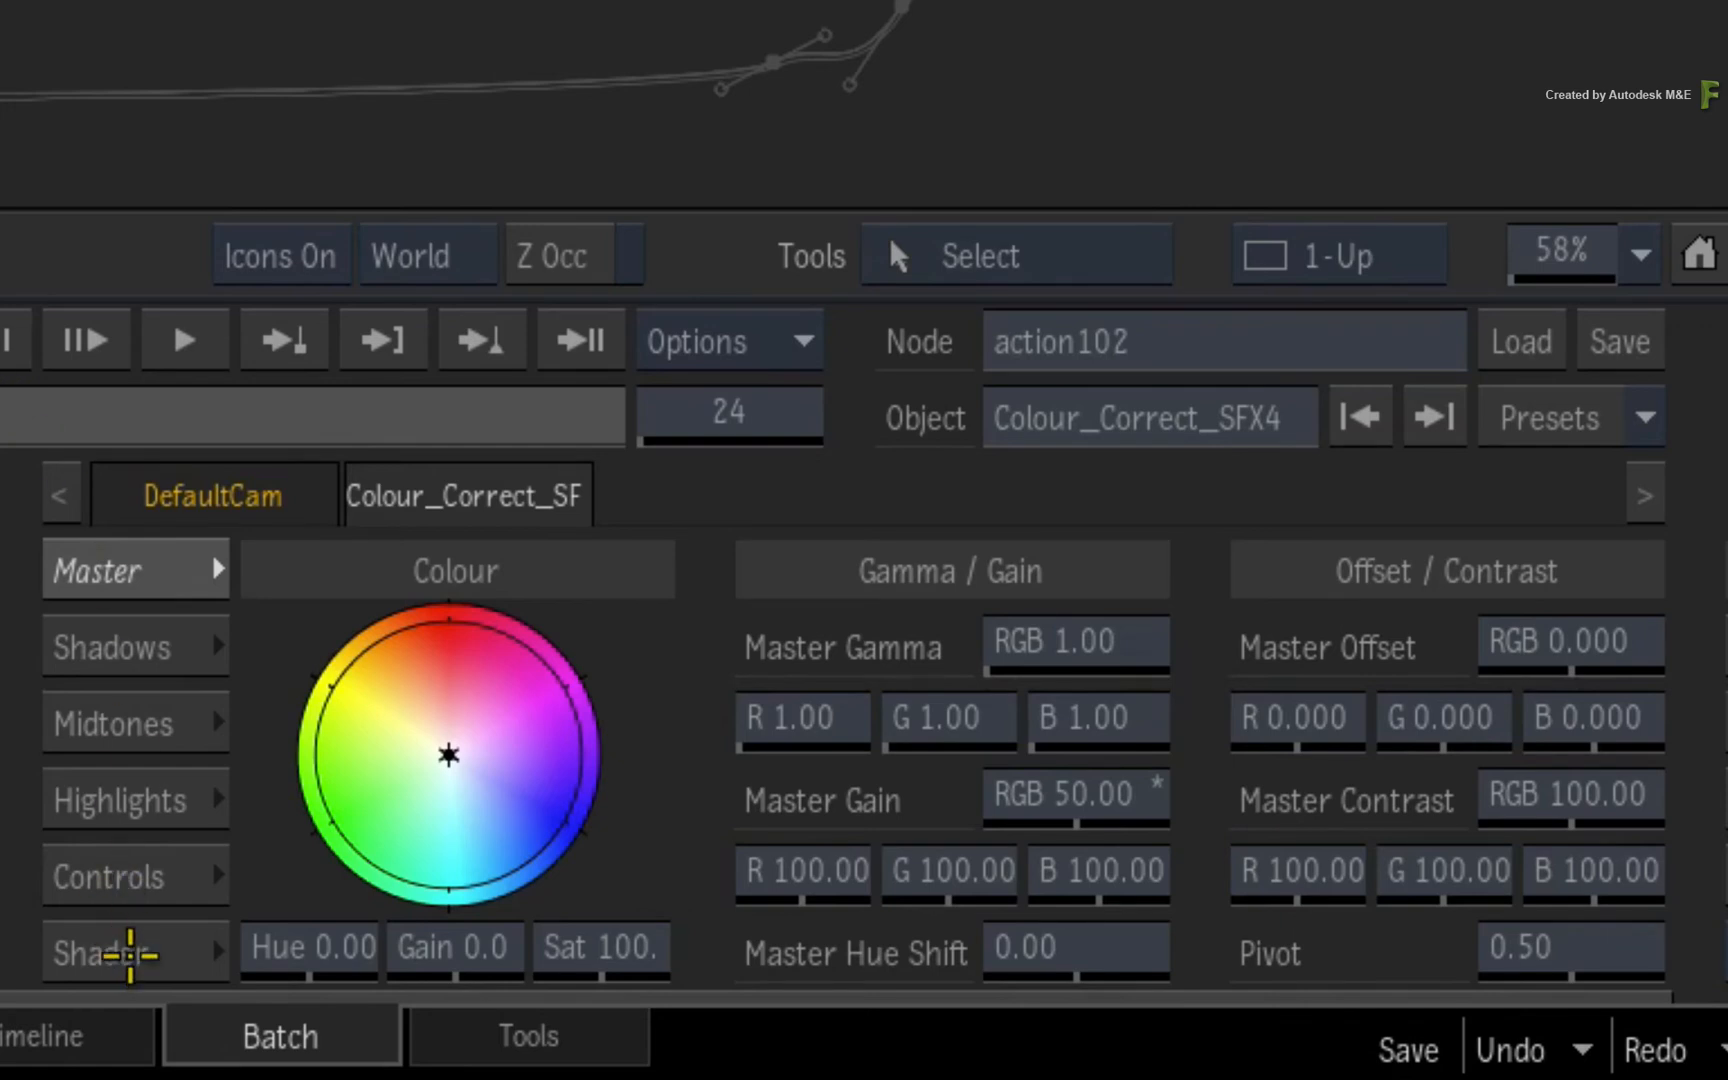
- Enable Outside on Colour_Correct_SFX4's Shader page to darken the background, then return to frame 1
{"action": "left_click", "coordinate": [100, 949]}
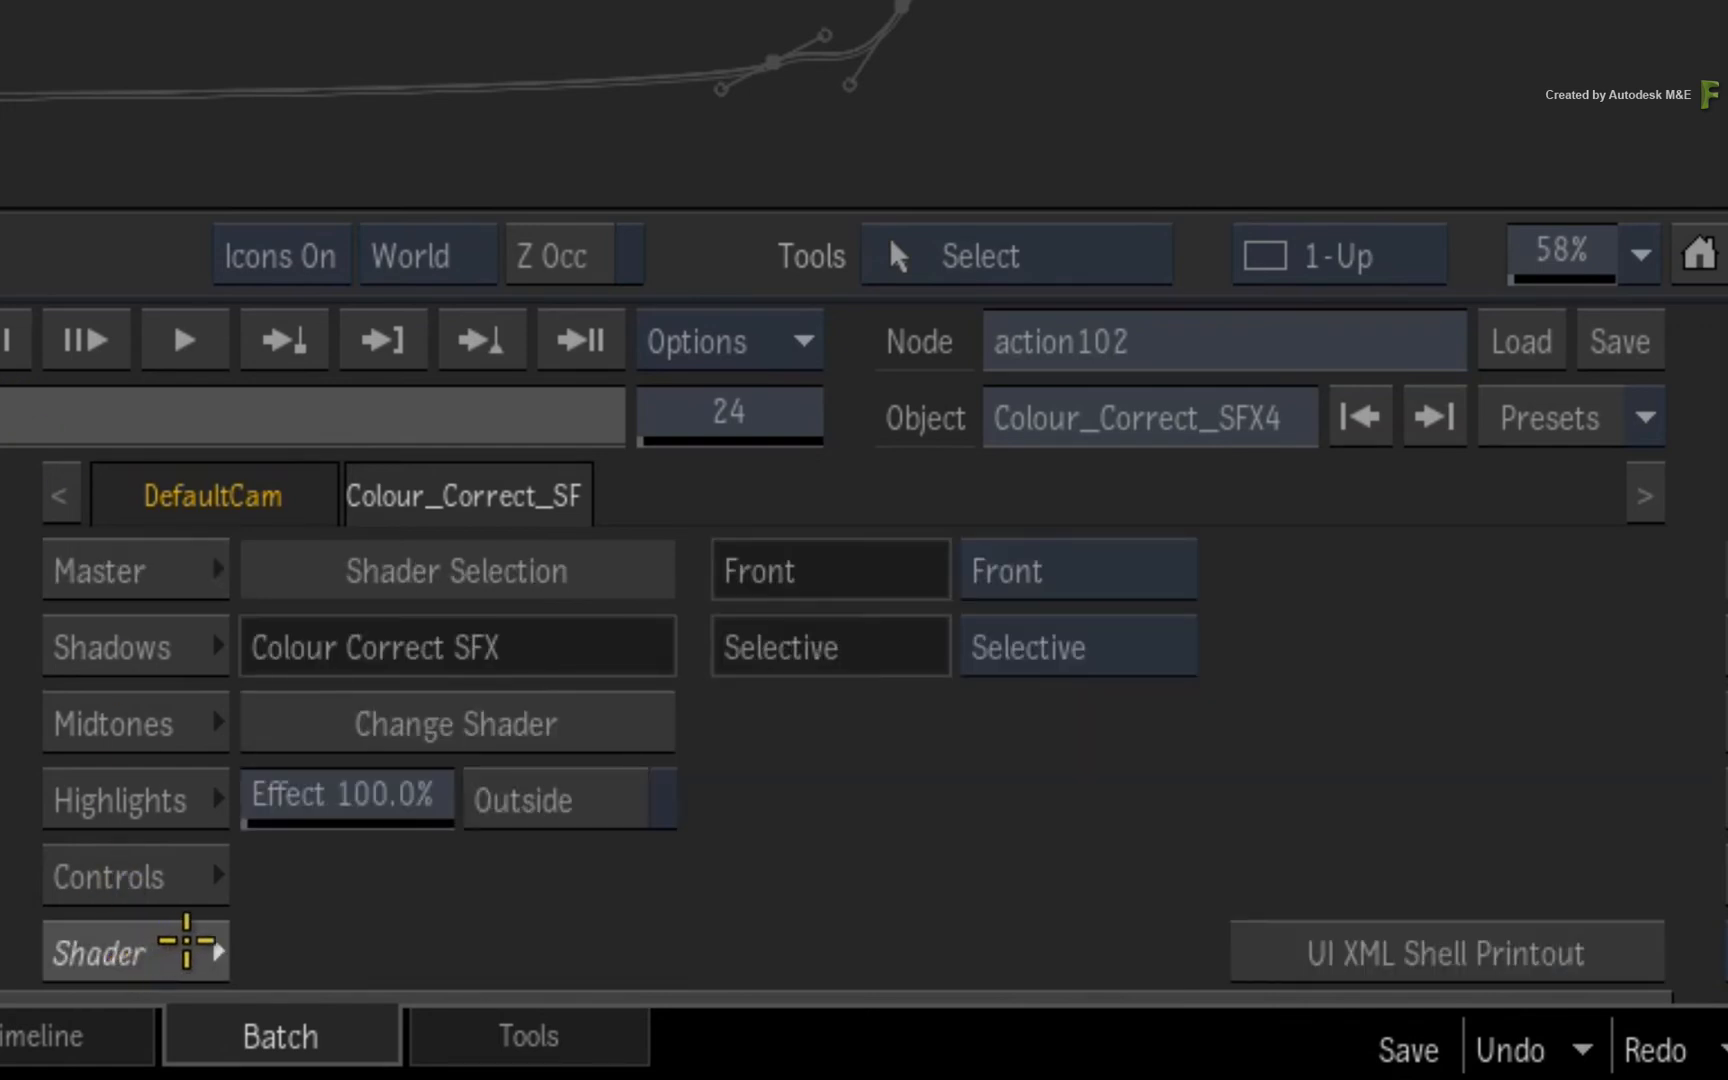
{"action": "mouse_move", "coordinate": [569, 901]}
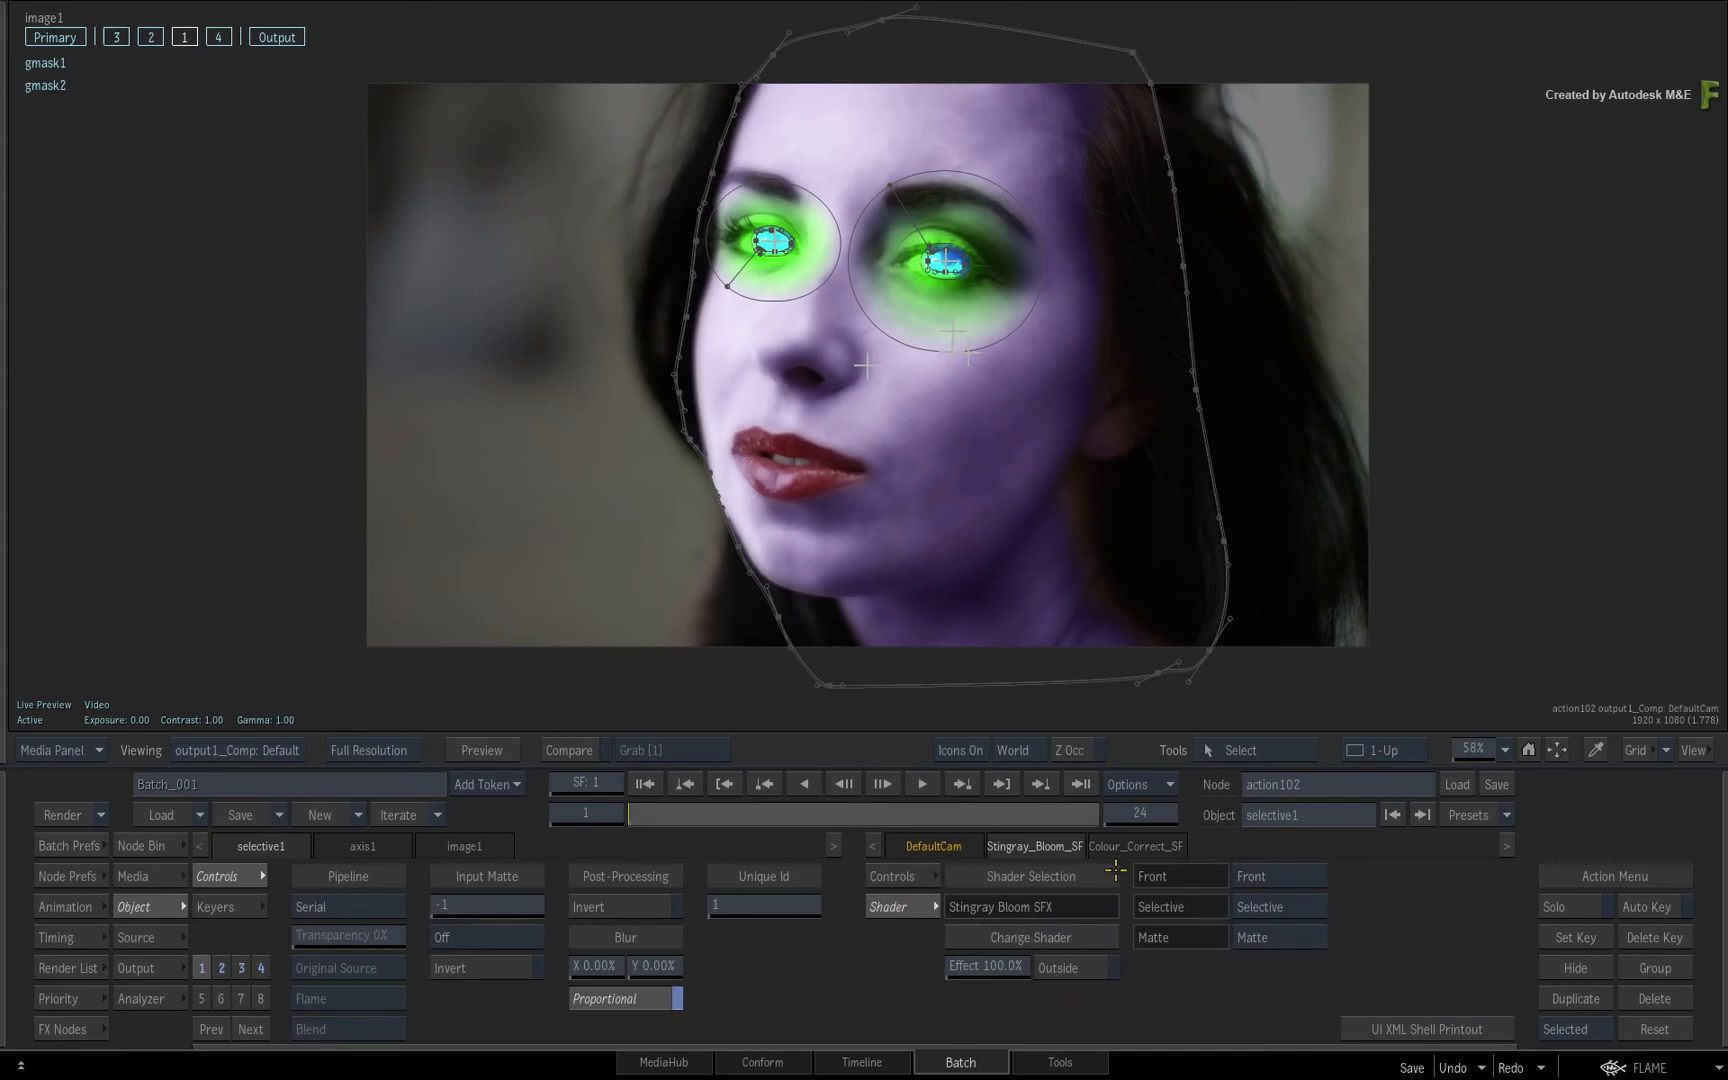
{"action": "left_click", "coordinate": [1135, 846]}
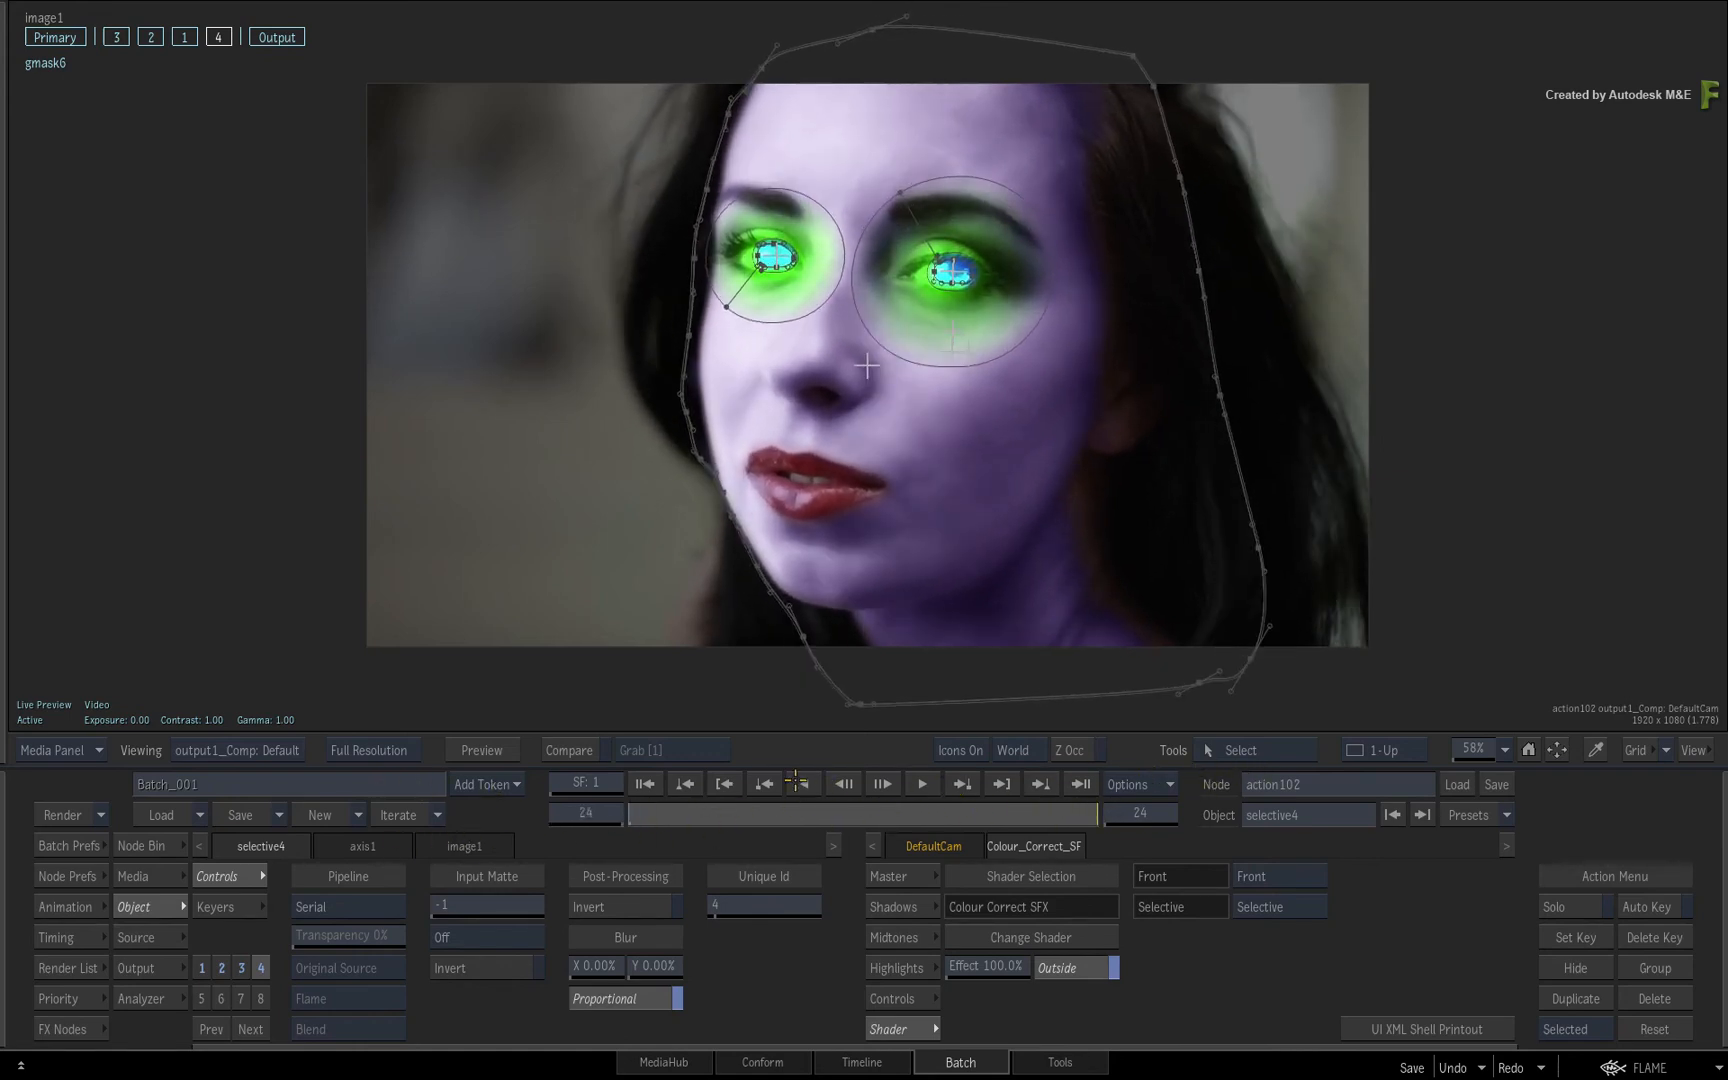
{"action": "left_click", "coordinate": [900, 876]}
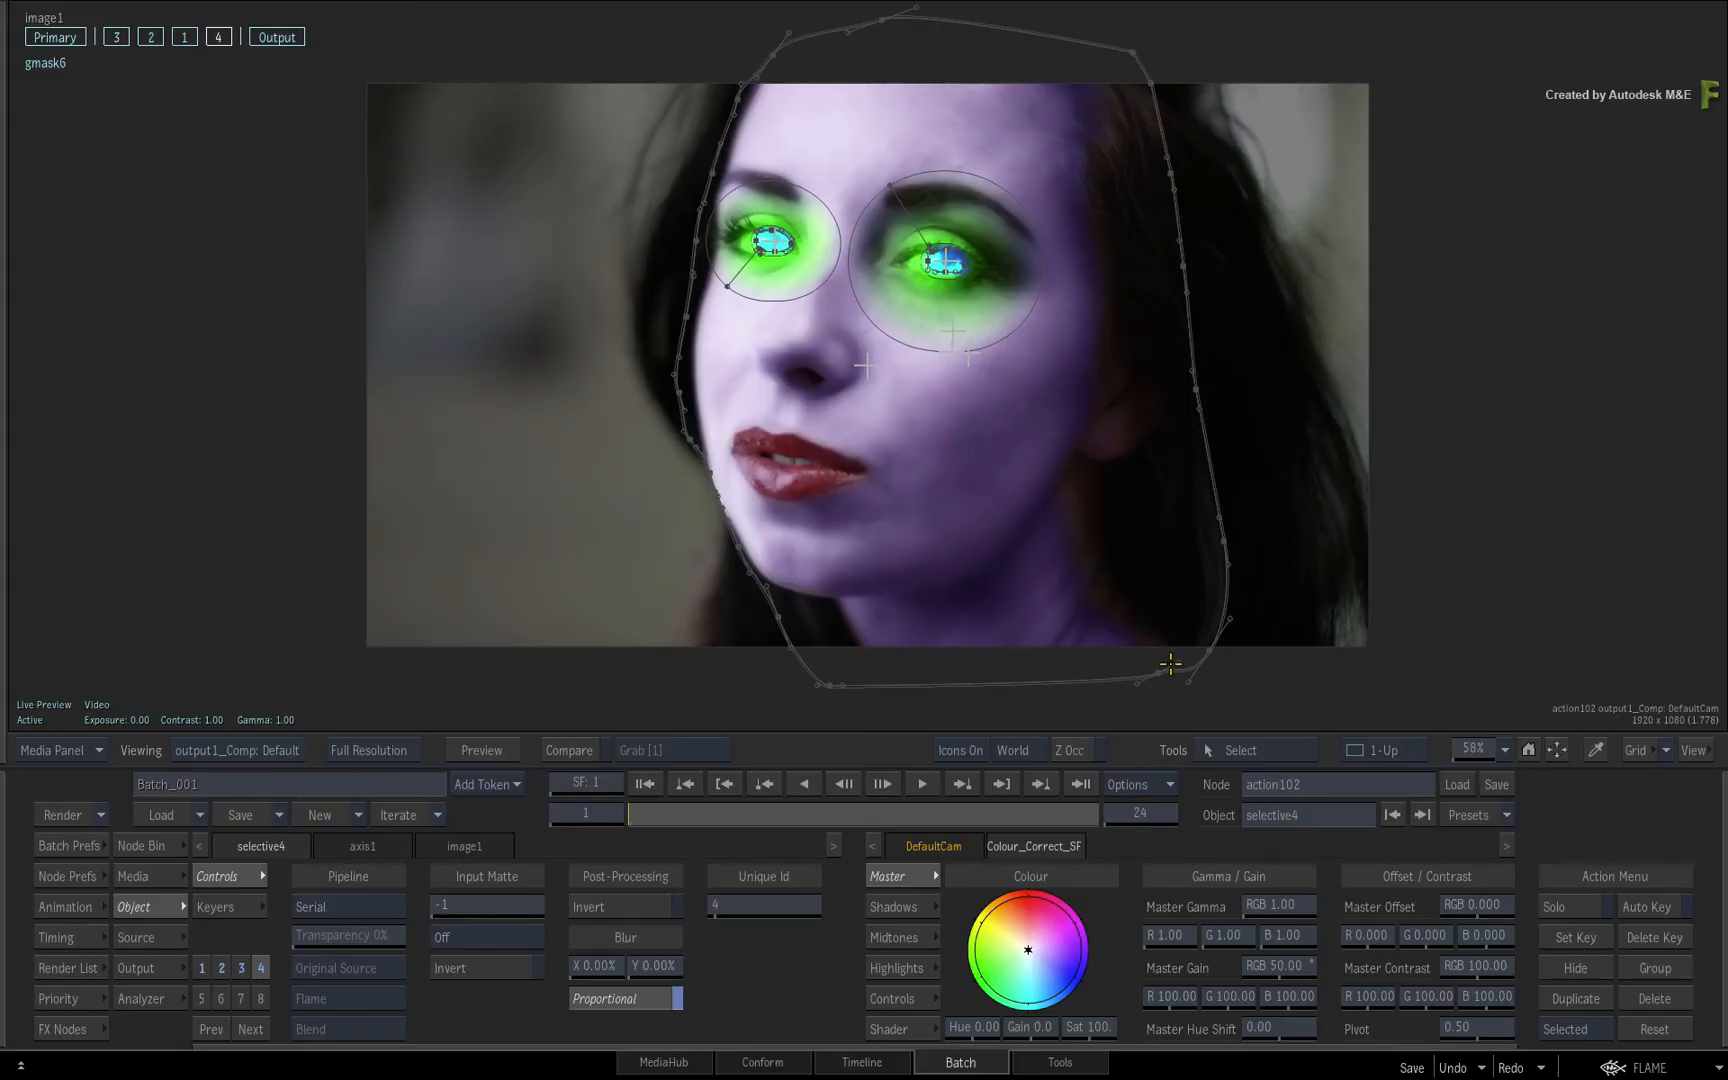
- Select the gmask6 face outline in the viewer to show its Axis controls
{"action": "left_click", "coordinate": [961, 750]}
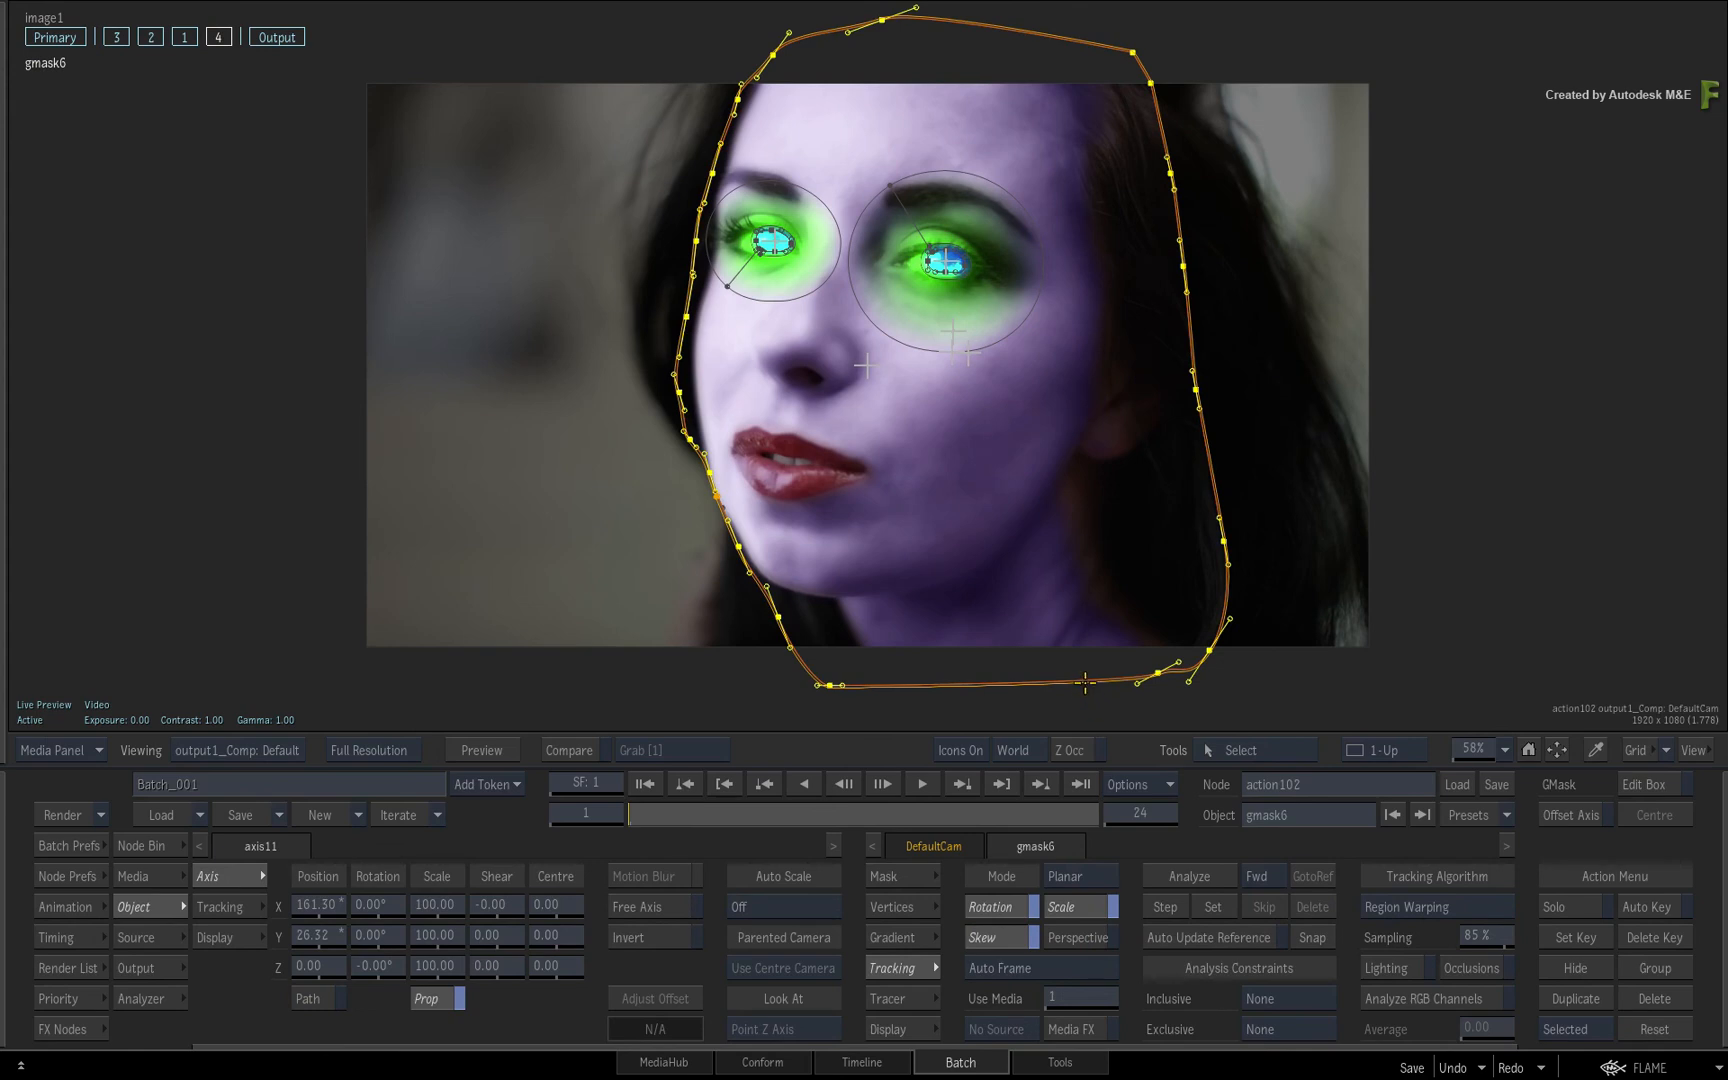
- Add a gradient point to the gmask6 face outline for a soft edge falloff
{"action": "right_click", "coordinate": [1085, 683]}
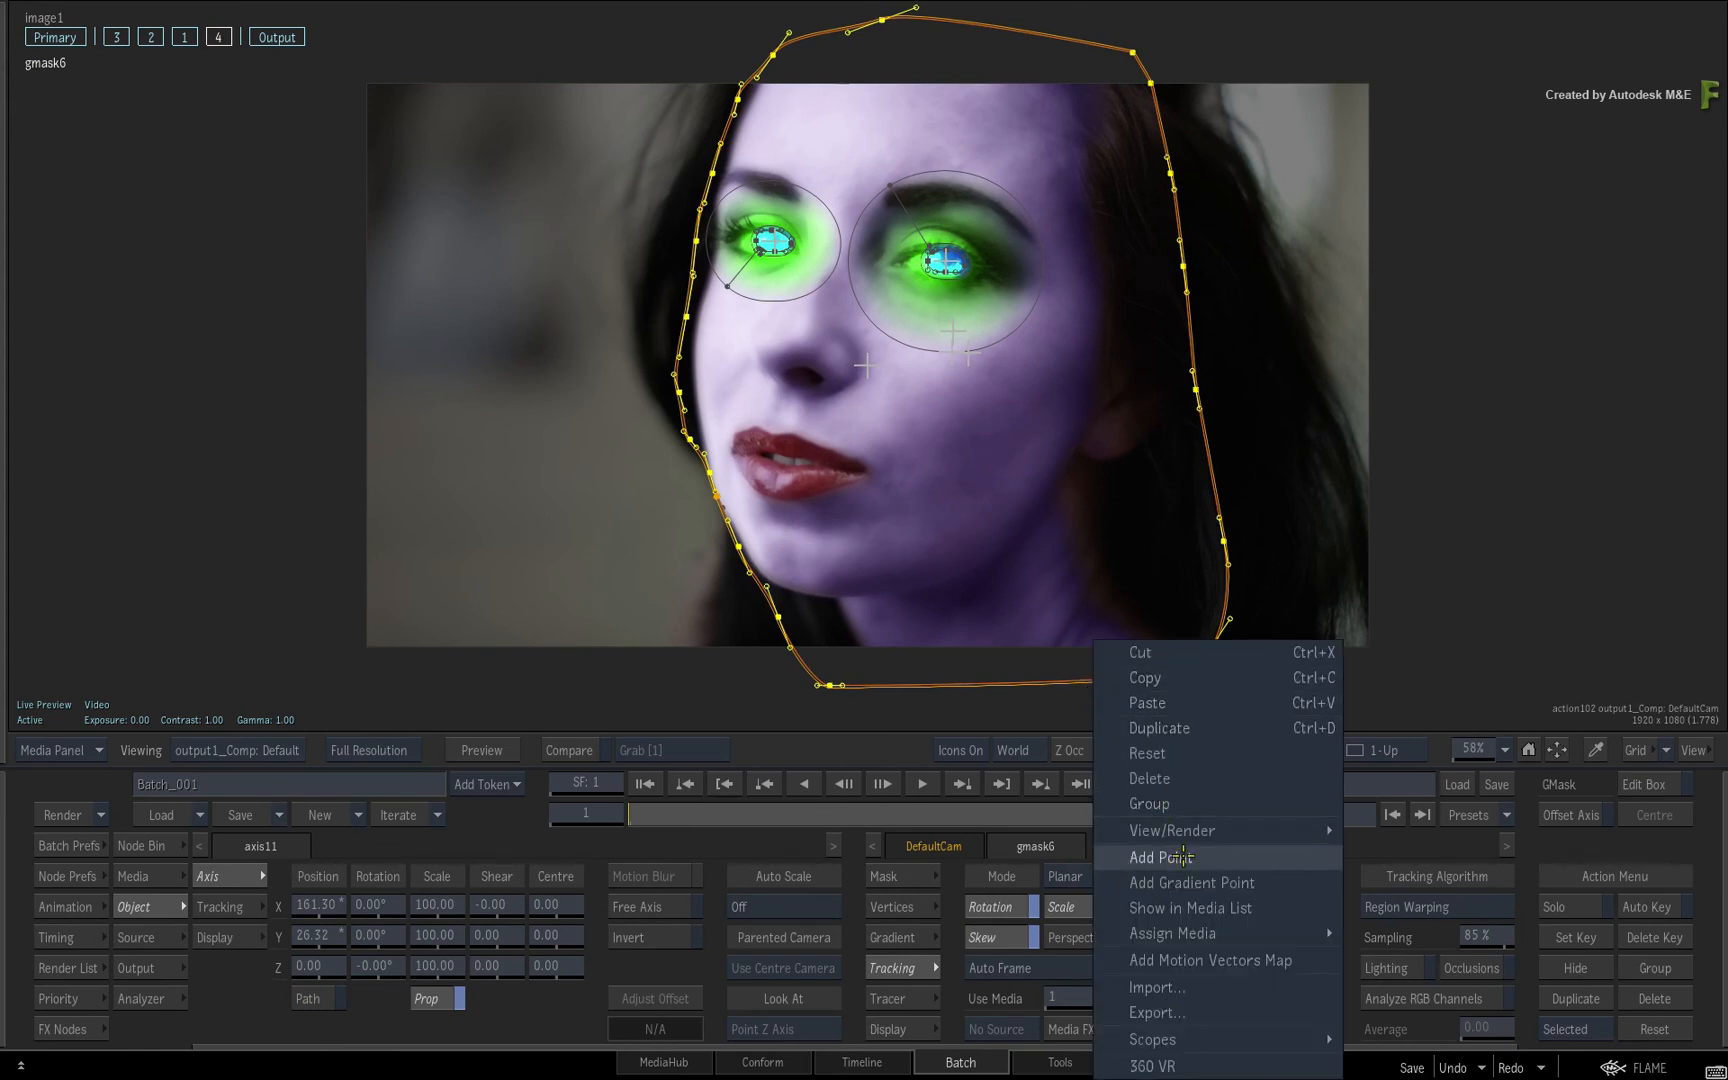
{"action": "left_click", "coordinate": [1161, 857]}
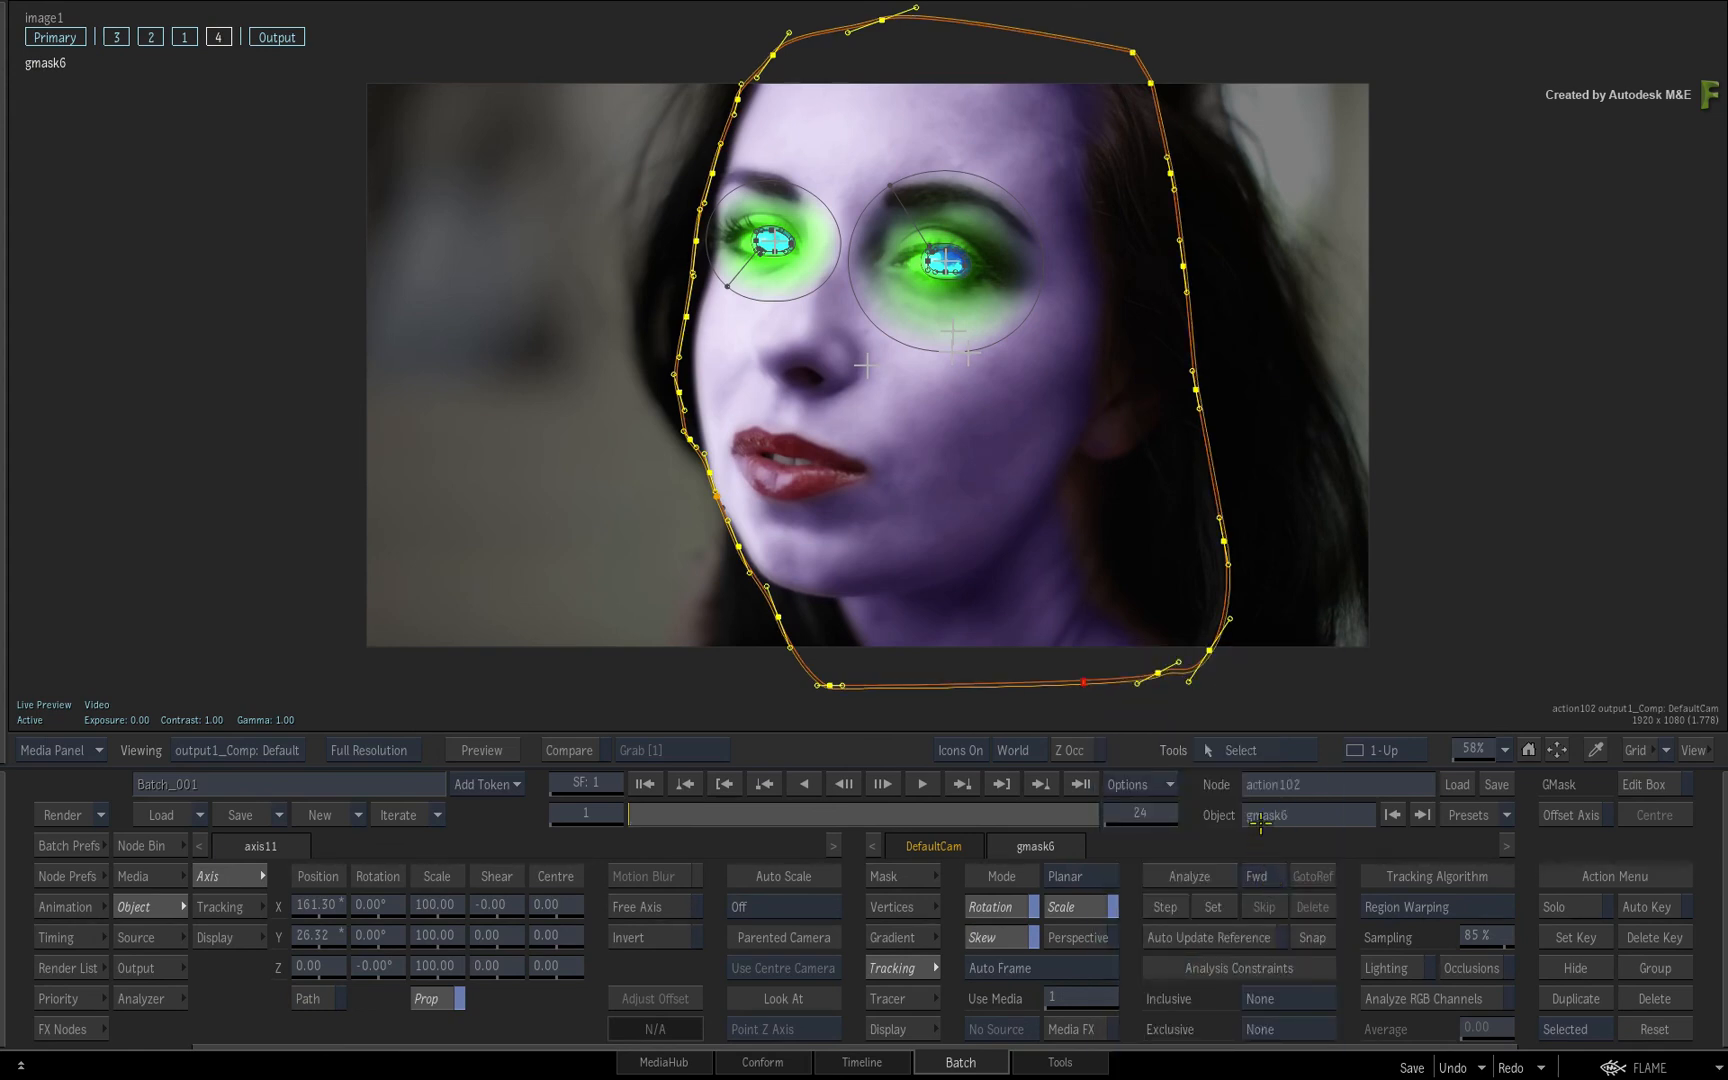
{"action": "right_click", "coordinate": [1226, 396]}
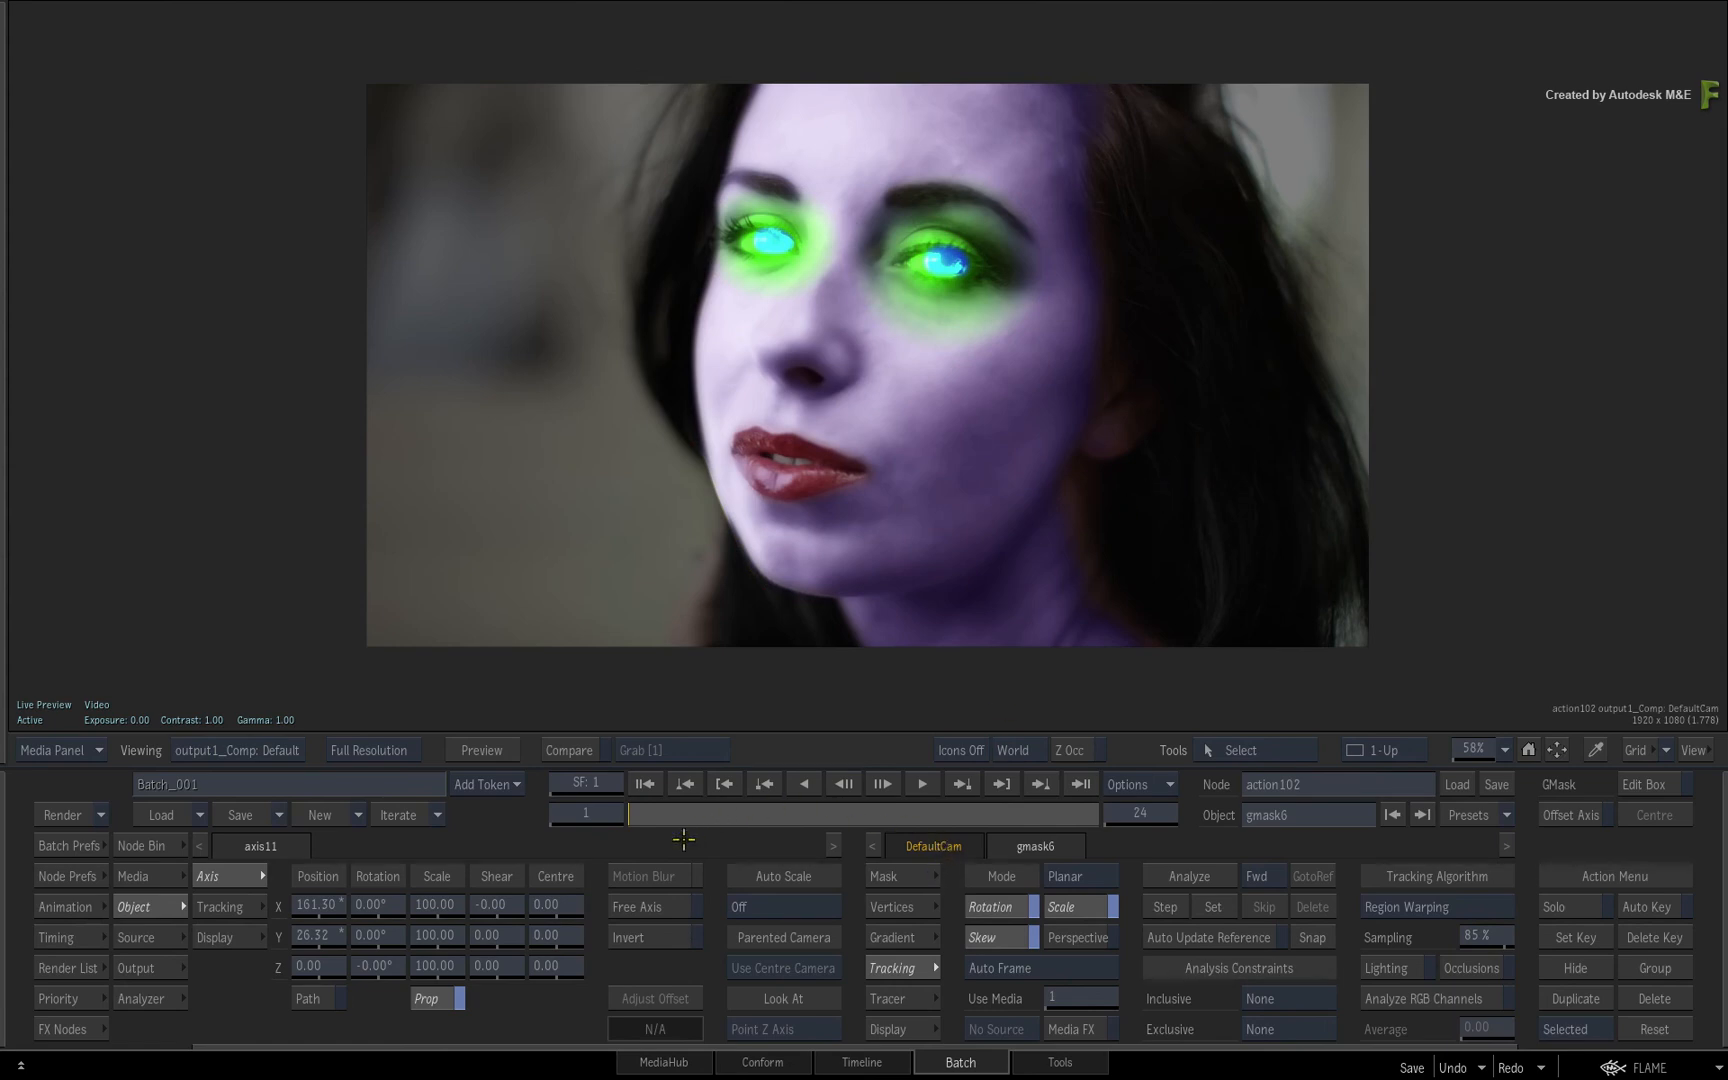
- Hide icons, save the batch, and scrub the clip from frame 1 to review
{"action": "left_click", "coordinate": [1002, 783]}
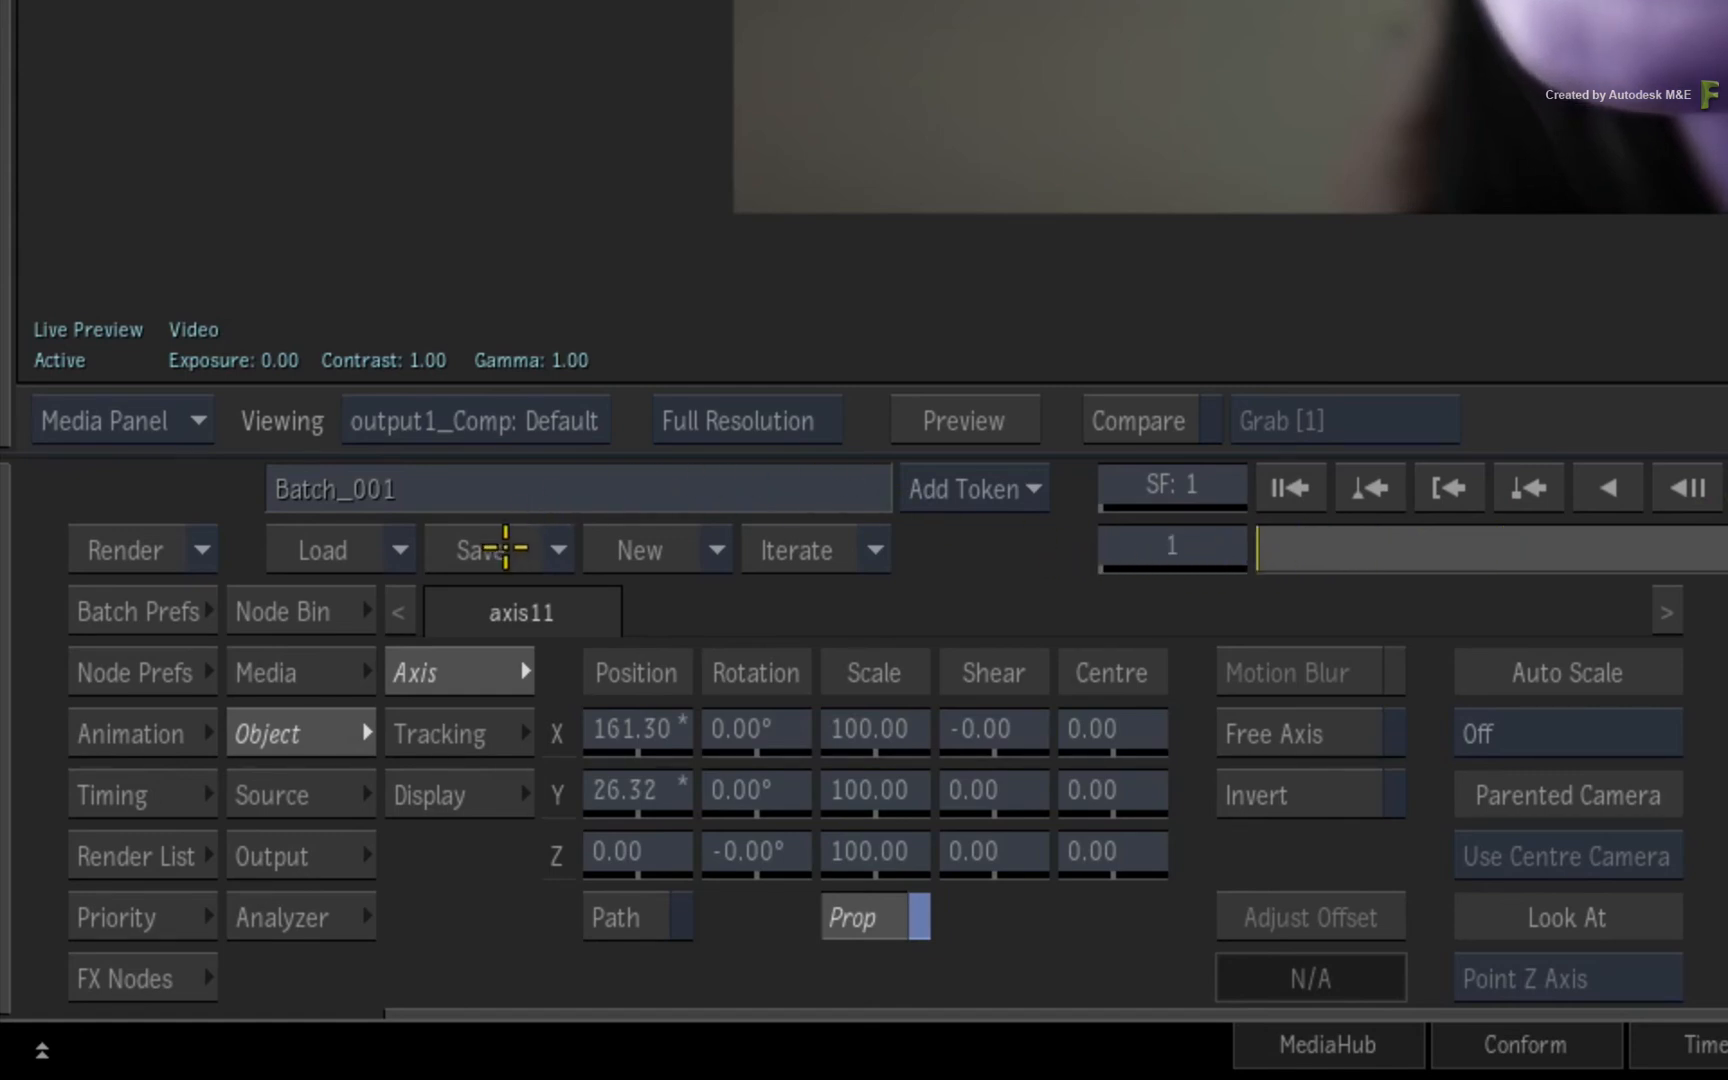
{"action": "left_click", "coordinate": [479, 549]}
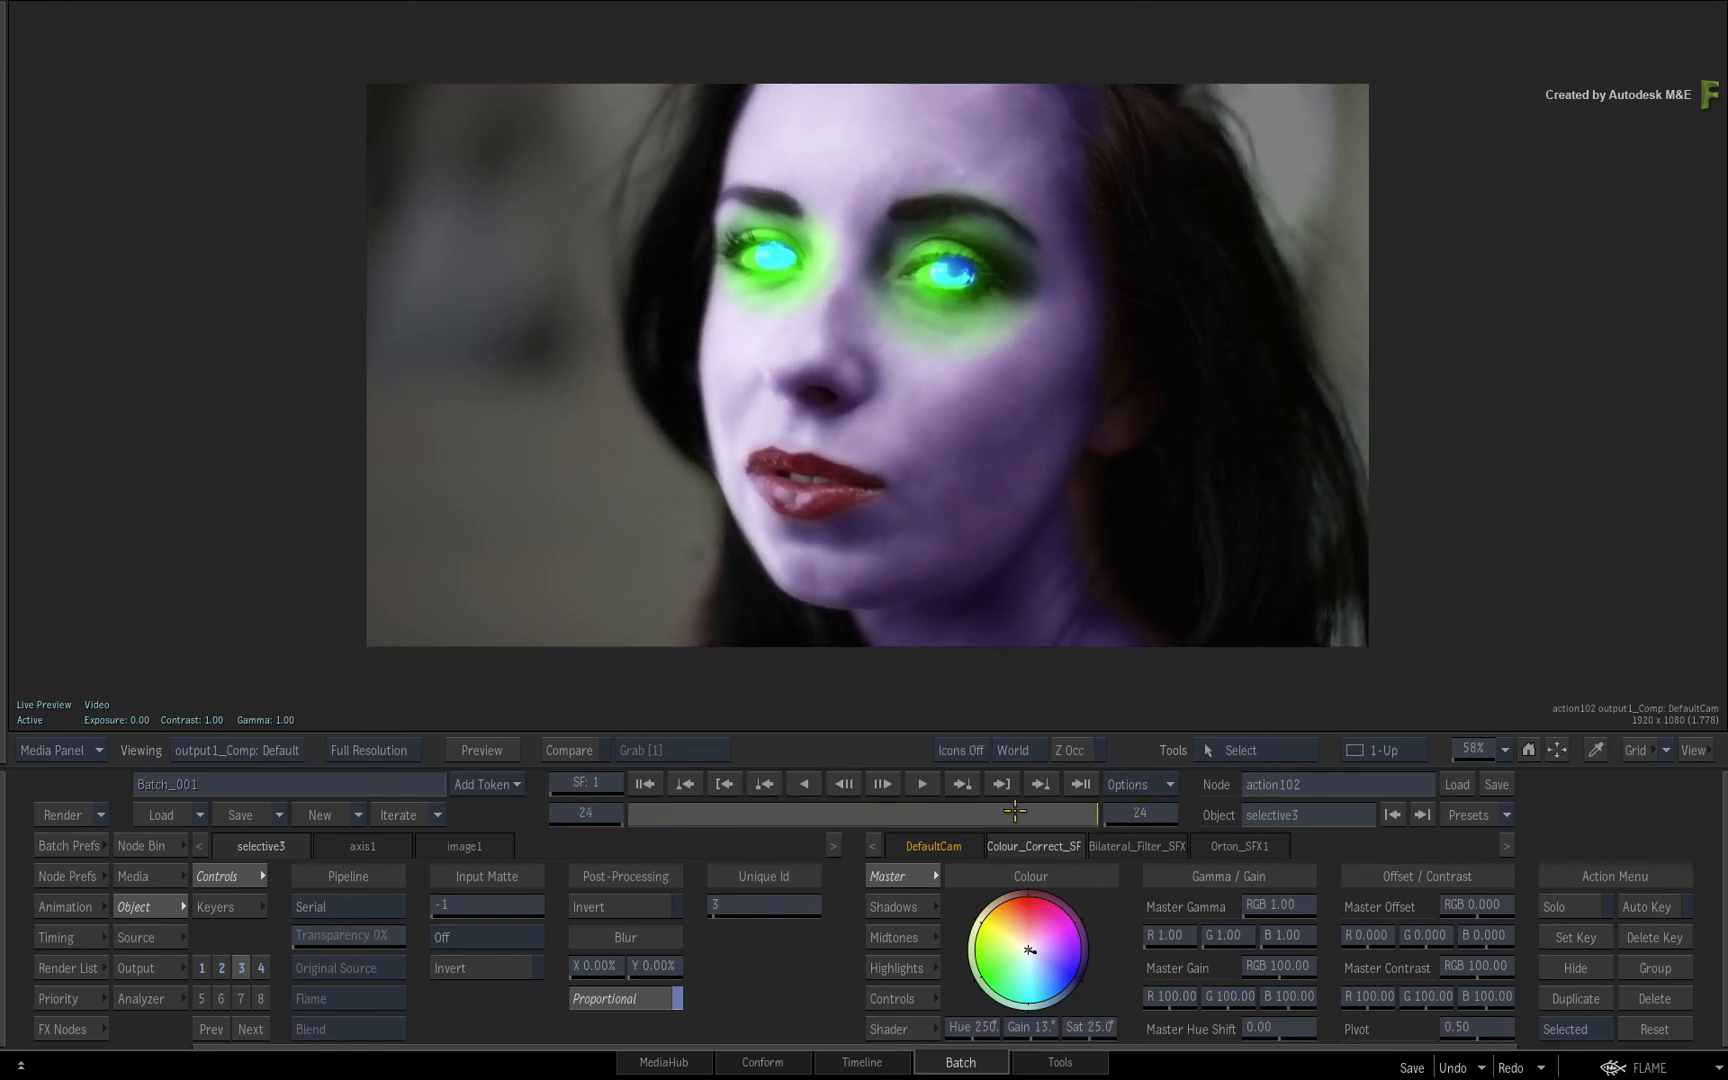
{"action": "left_click", "coordinate": [643, 813]}
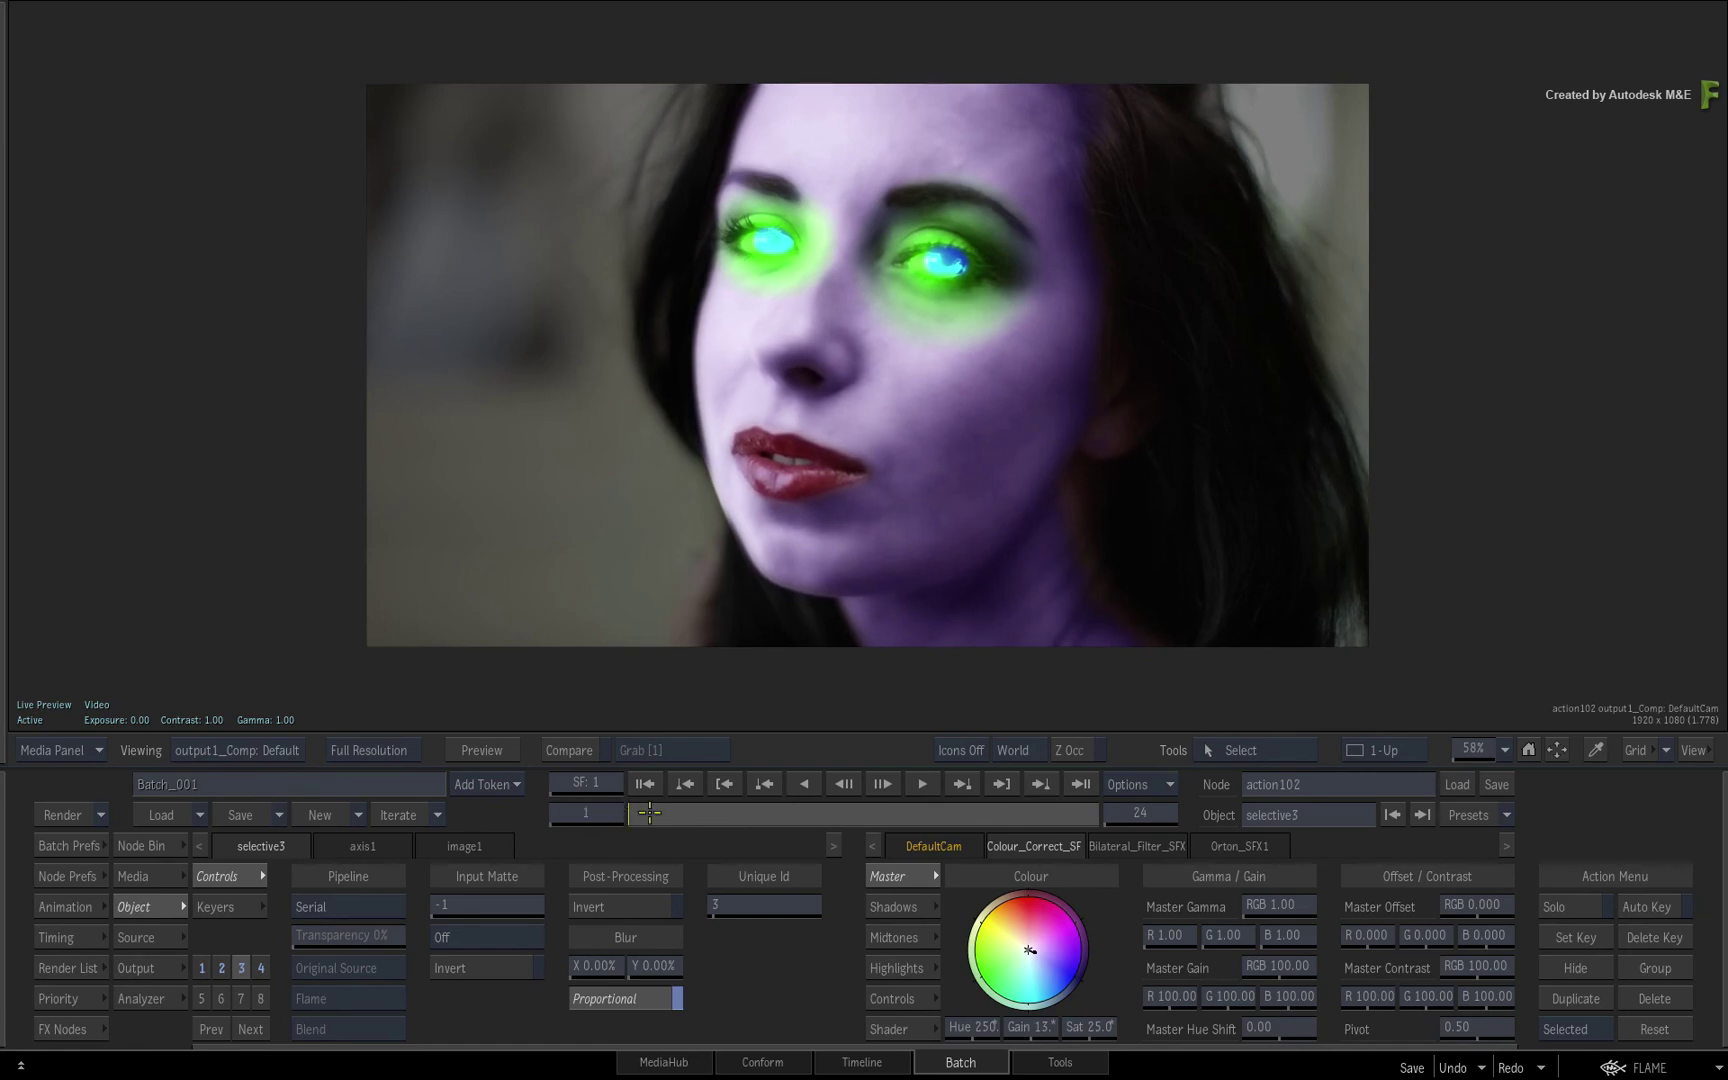
{"action": "left_click_drag", "start_coordinate": [637, 813], "coordinate": [1097, 813]}
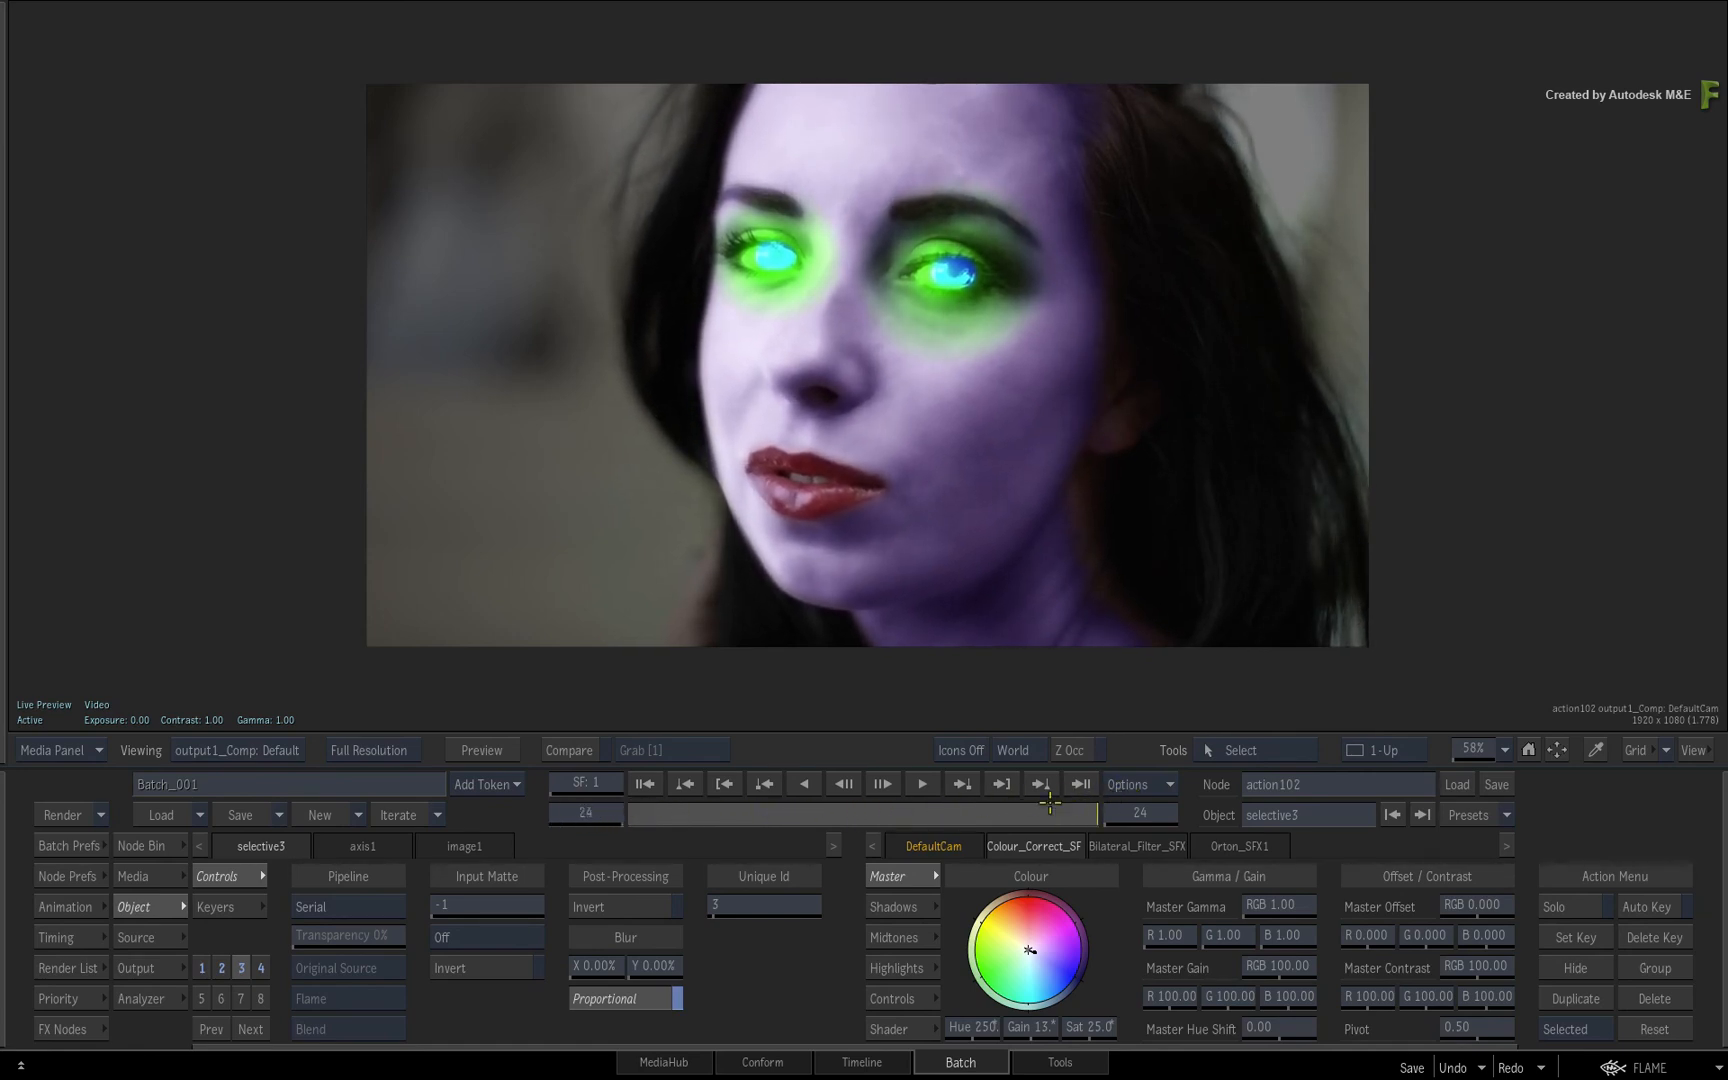